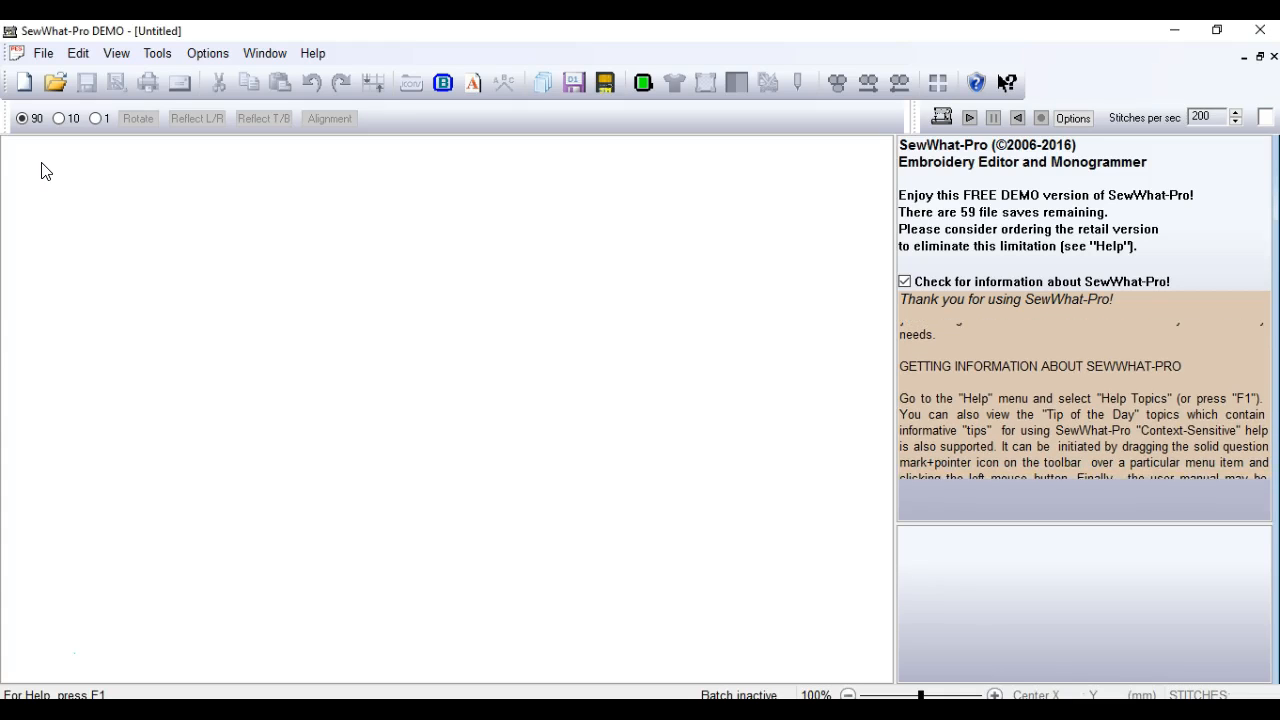
Look through the File, Tools and Options menus, then bring up the Applique Cutter folder settings.
{"action": "left_click", "coordinate": [42, 53]}
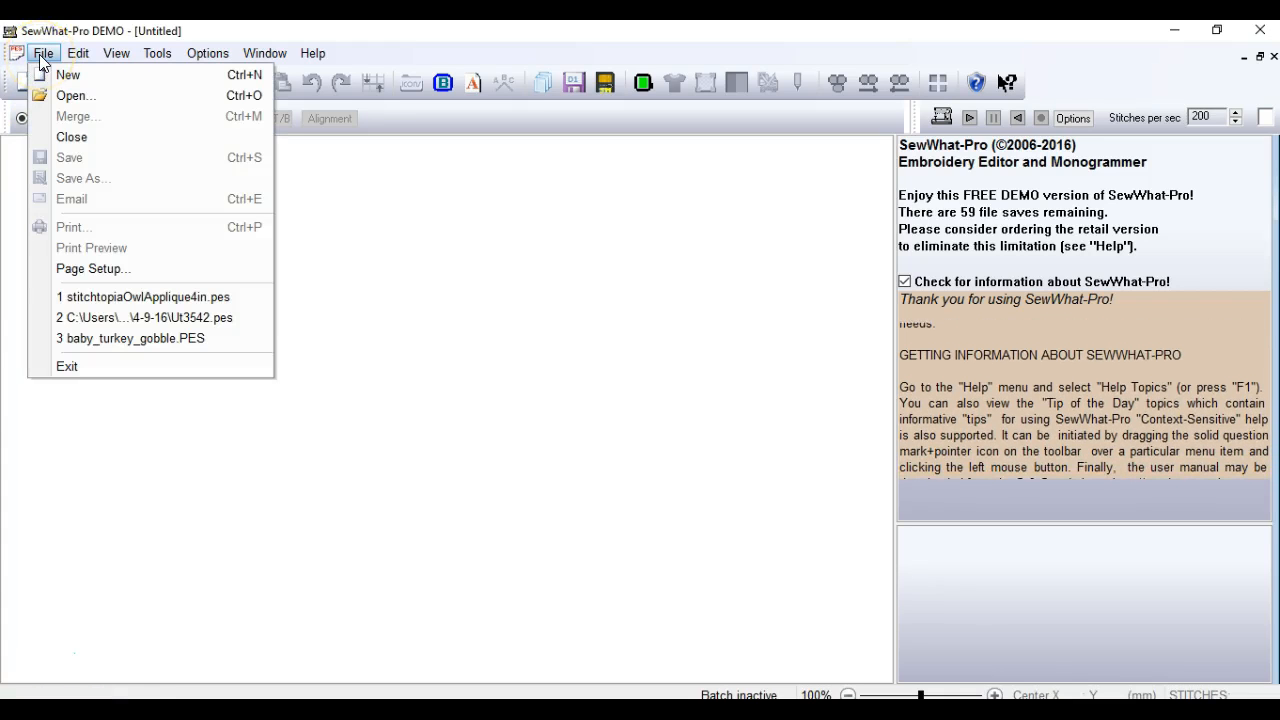
{"action": "left_click", "coordinate": [161, 53]}
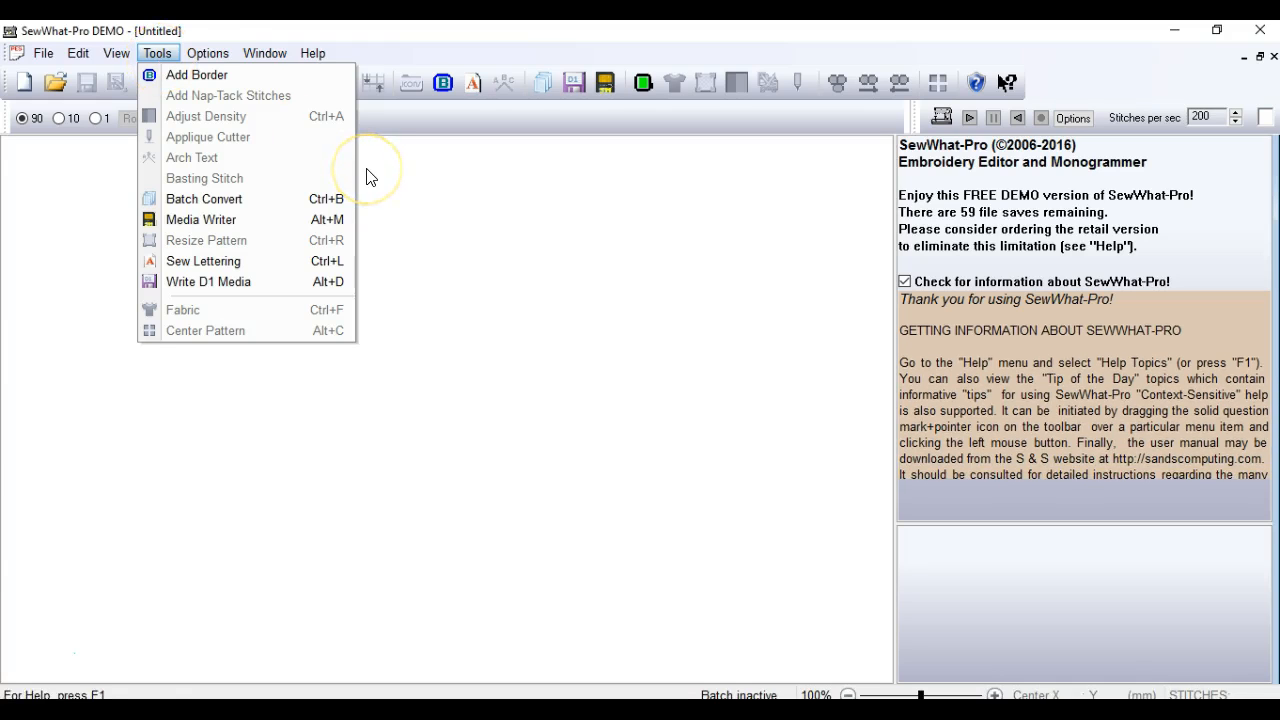
{"action": "left_click", "coordinate": [207, 53]}
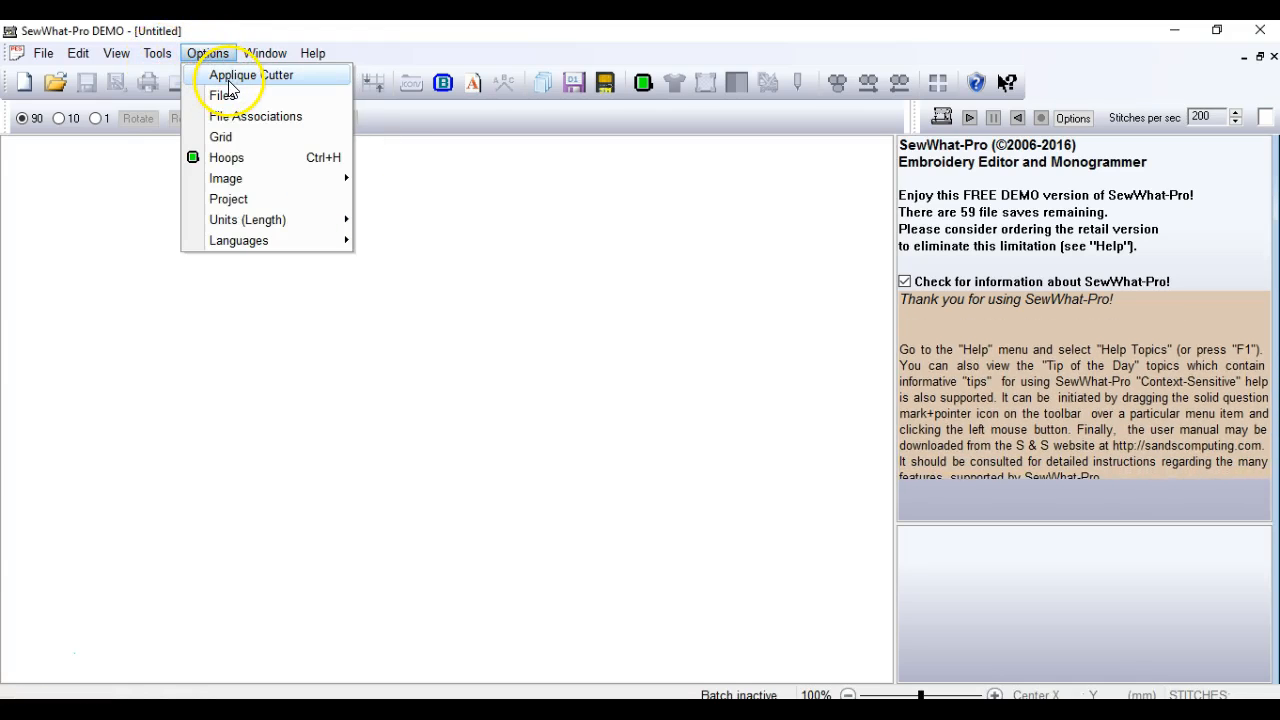
{"action": "left_click", "coordinate": [250, 75]}
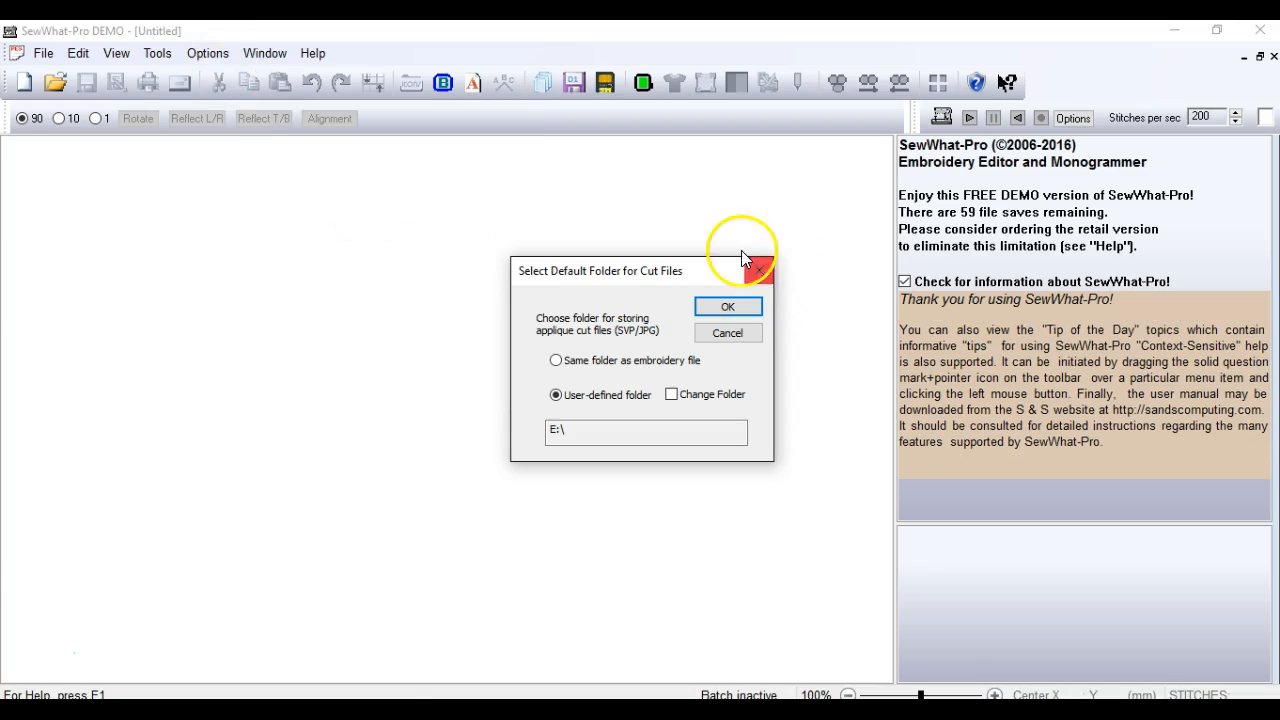
{"action": "left_click", "coordinate": [208, 53]}
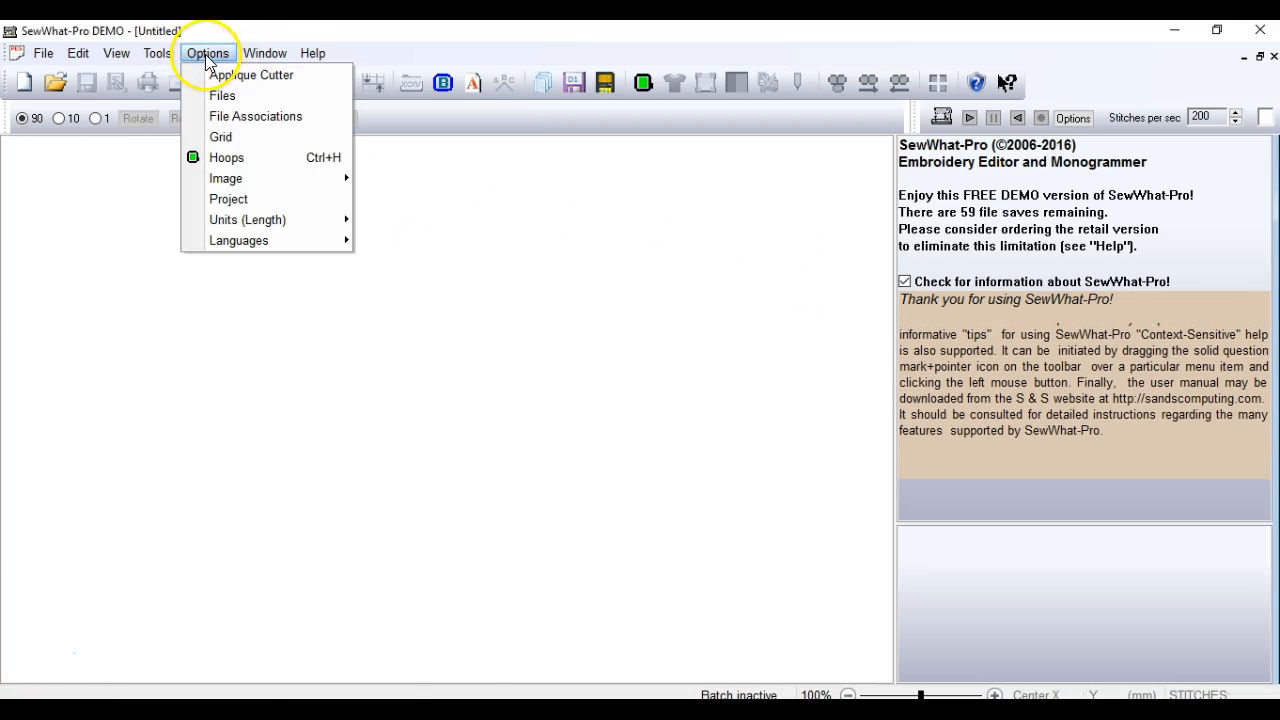
{"action": "left_click", "coordinate": [259, 75]}
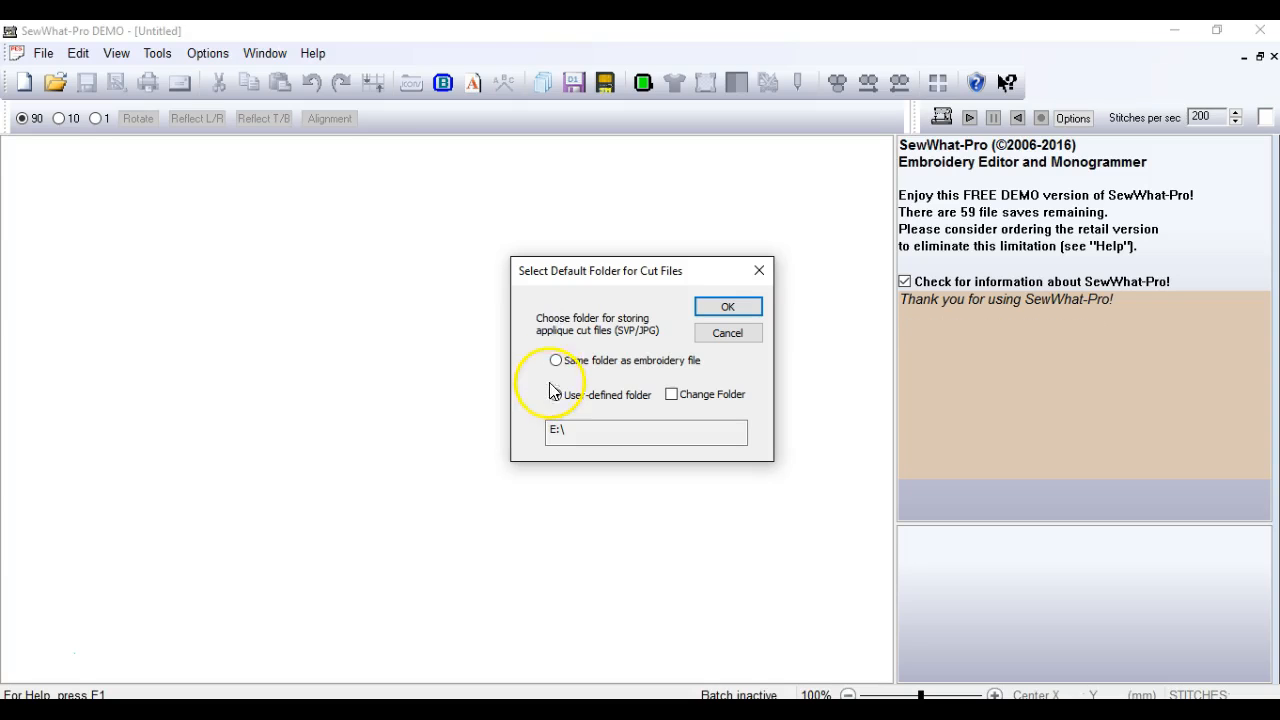
Switch the cut-file location between beside-the-embroidery-file and User-defined folder, ending on User-defined.
{"action": "left_click", "coordinate": [554, 395]}
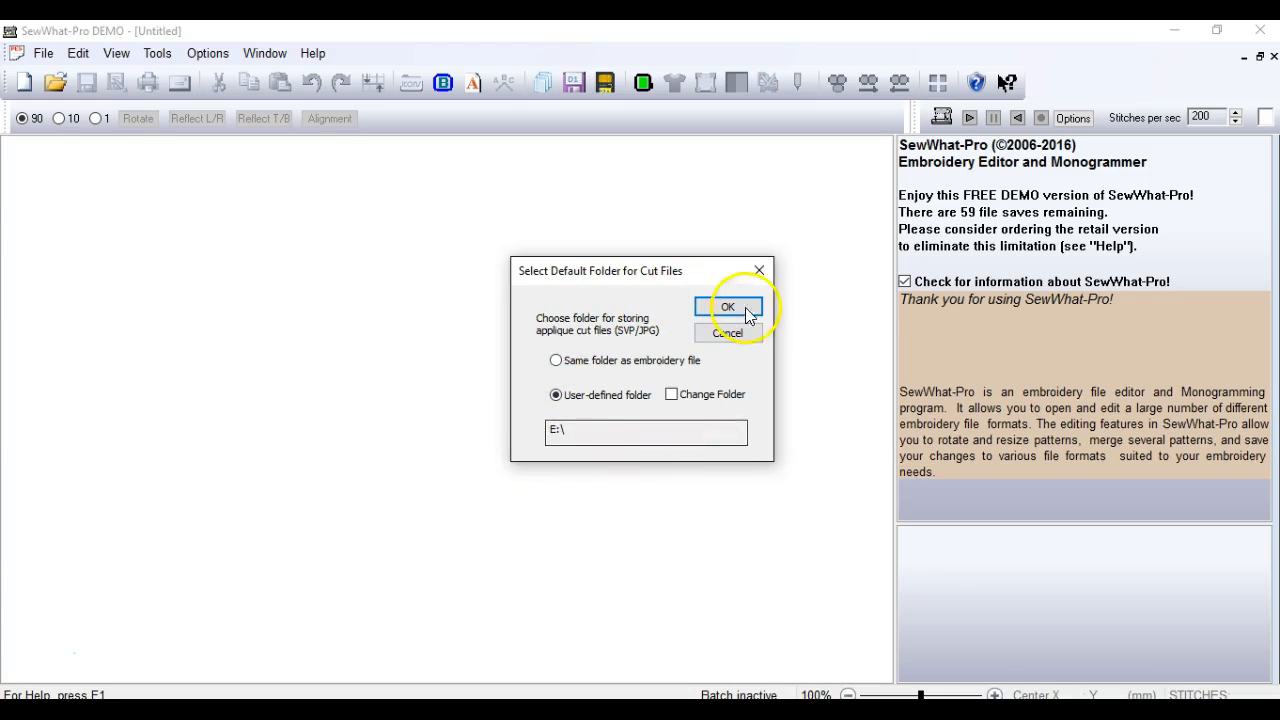
{"action": "left_click", "coordinate": [728, 306]}
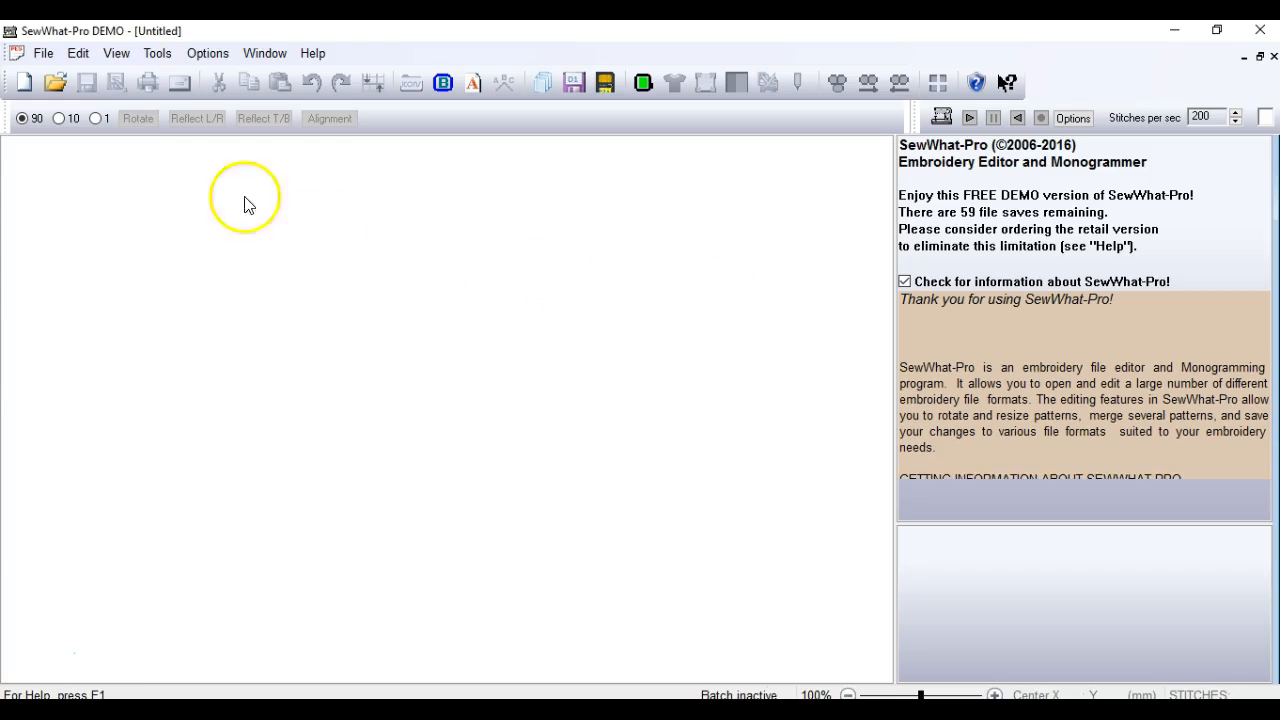
{"action": "left_click", "coordinate": [208, 53]}
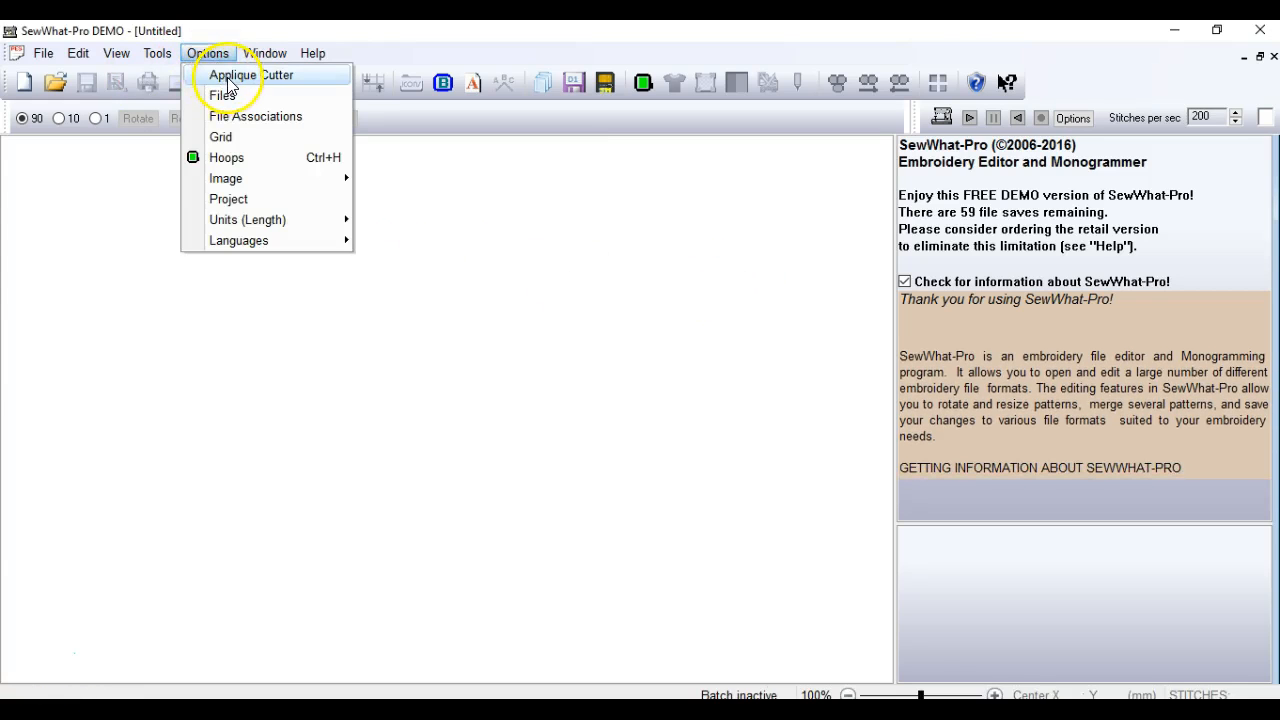
{"action": "left_click", "coordinate": [240, 74]}
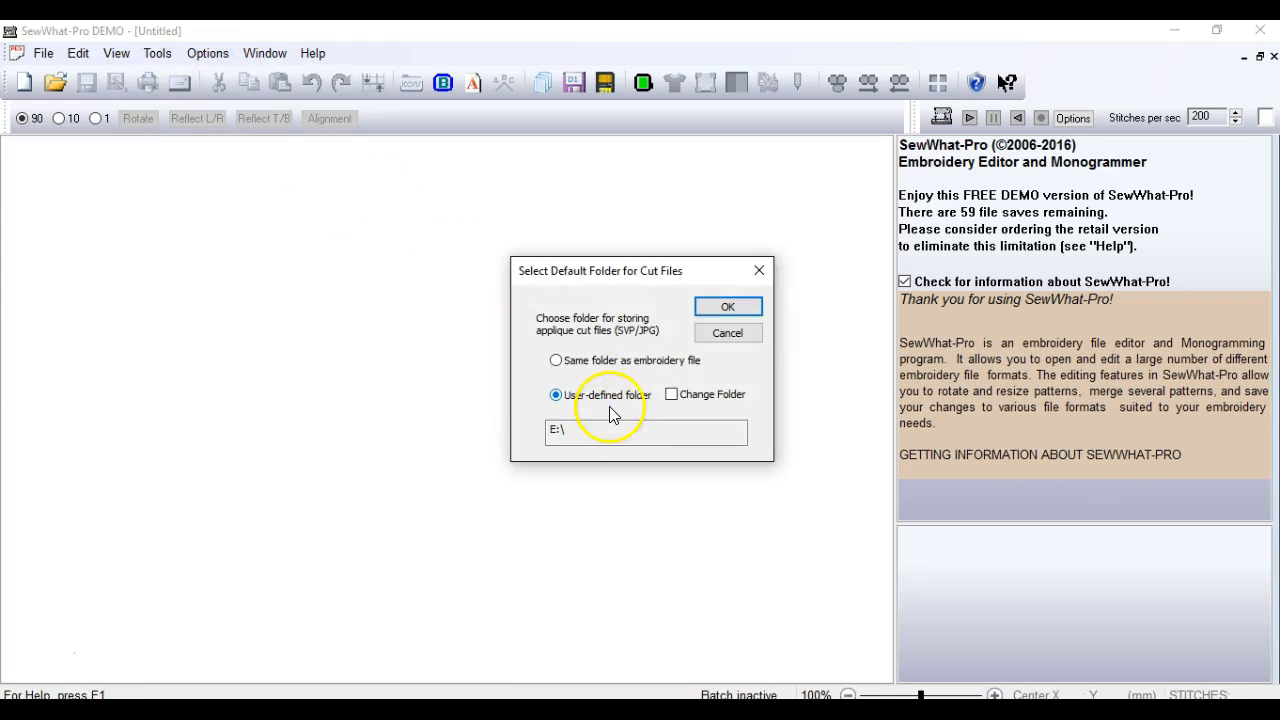
{"action": "left_click", "coordinate": [555, 360]}
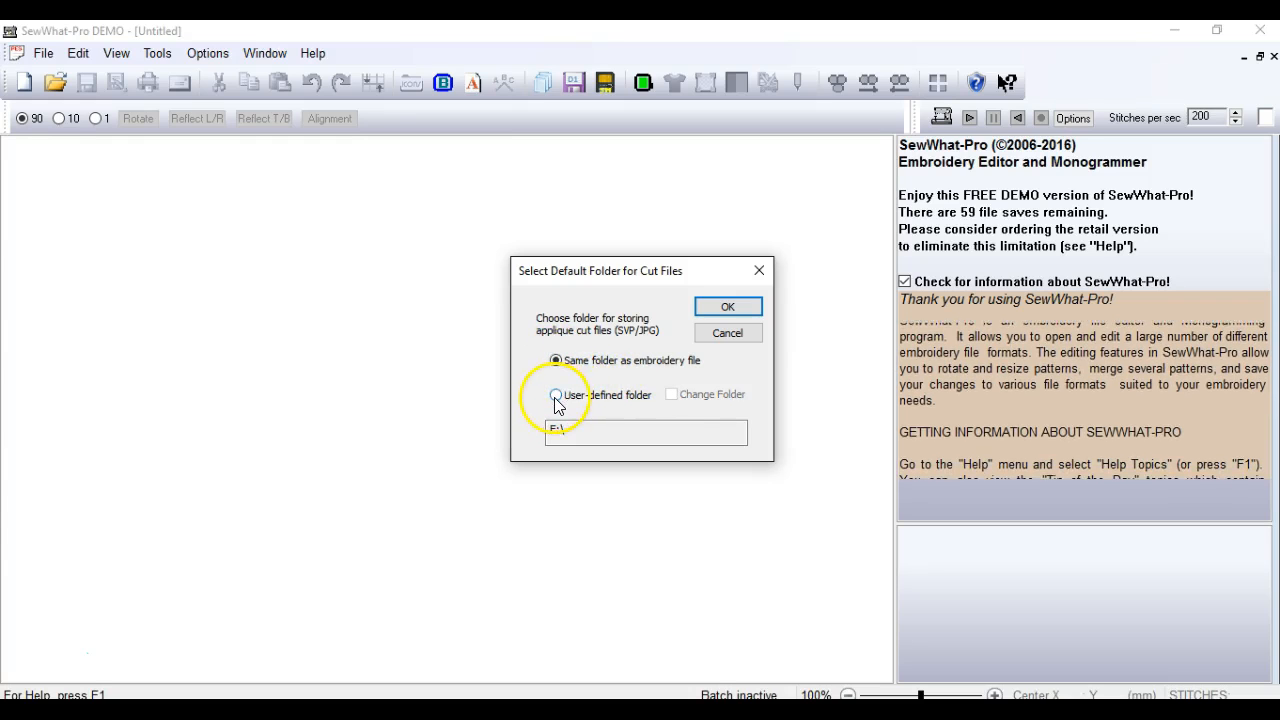
{"action": "left_click", "coordinate": [555, 394]}
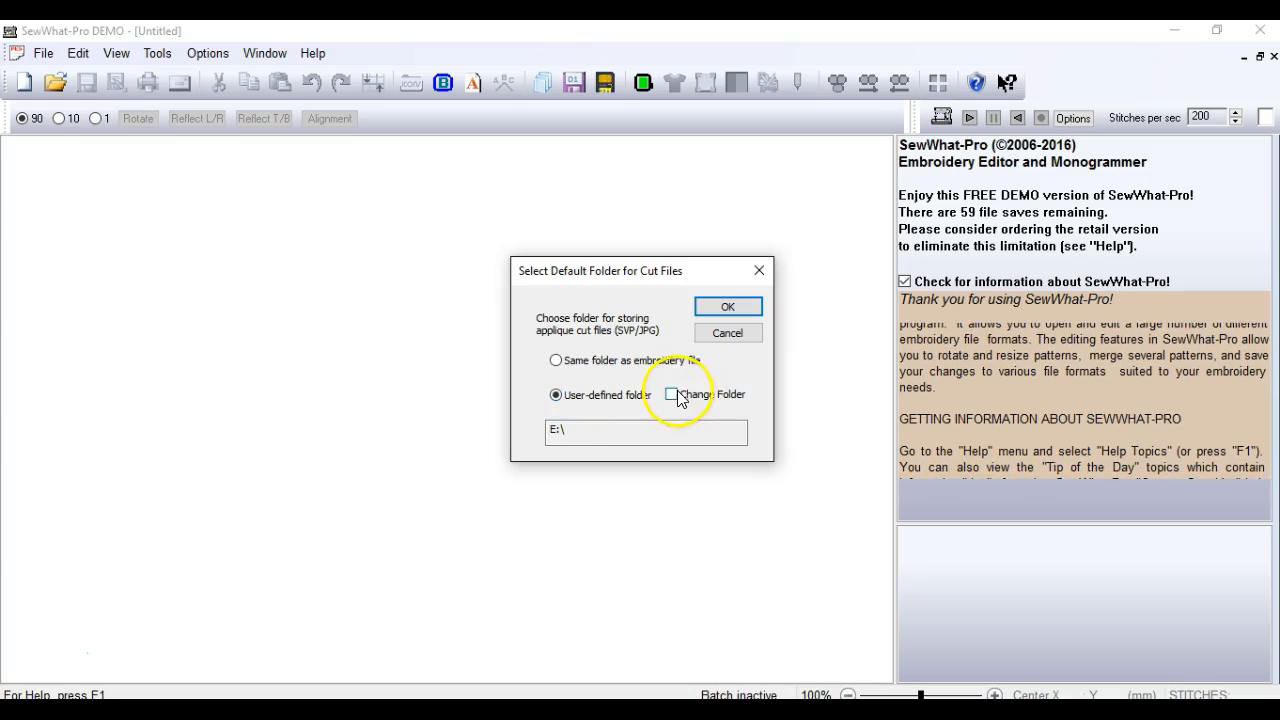
{"action": "left_click", "coordinate": [677, 394]}
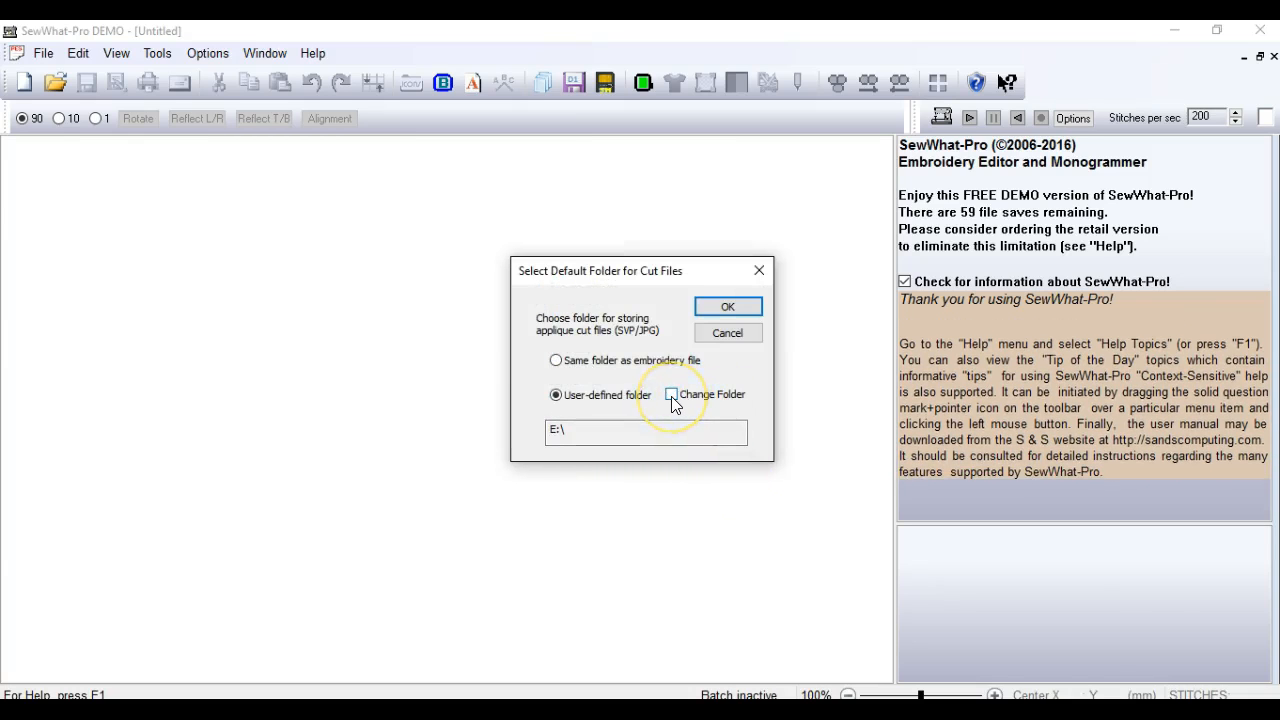
Choose JENSTICK (E:) as the user-defined cut-file folder and confirm both dialogs.
{"action": "left_click", "coordinate": [667, 394]}
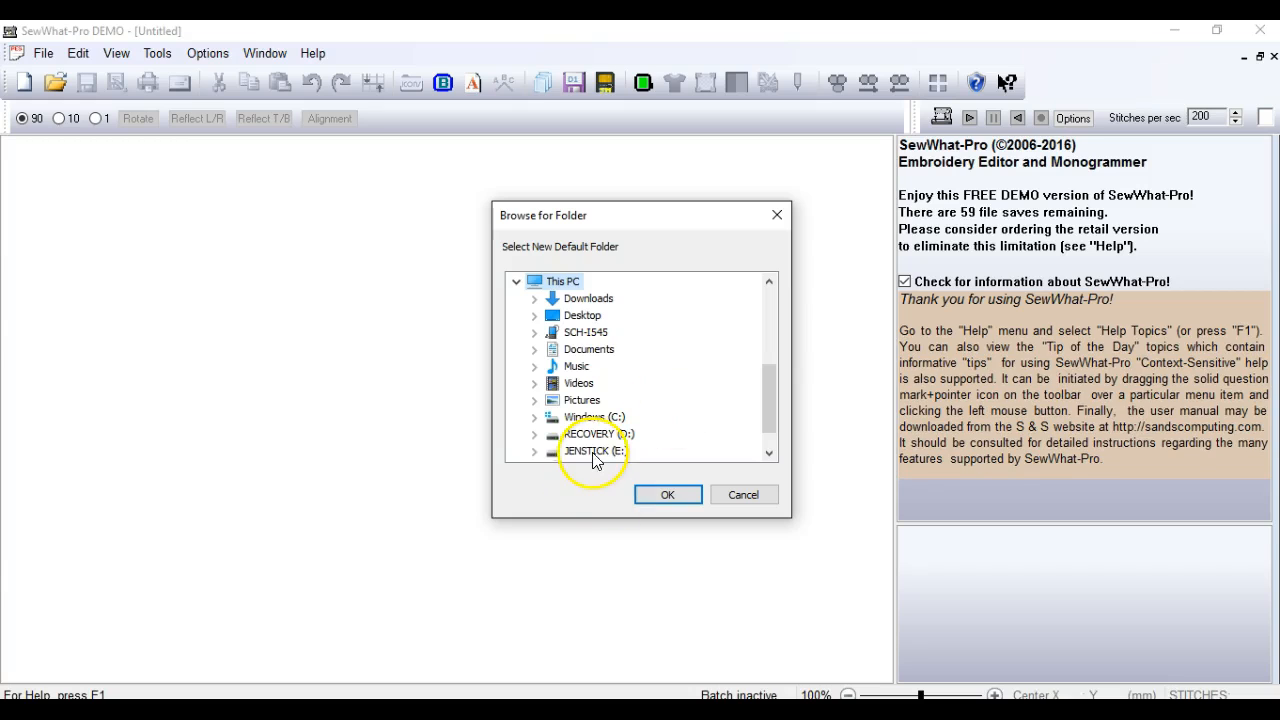
{"action": "left_click", "coordinate": [589, 450]}
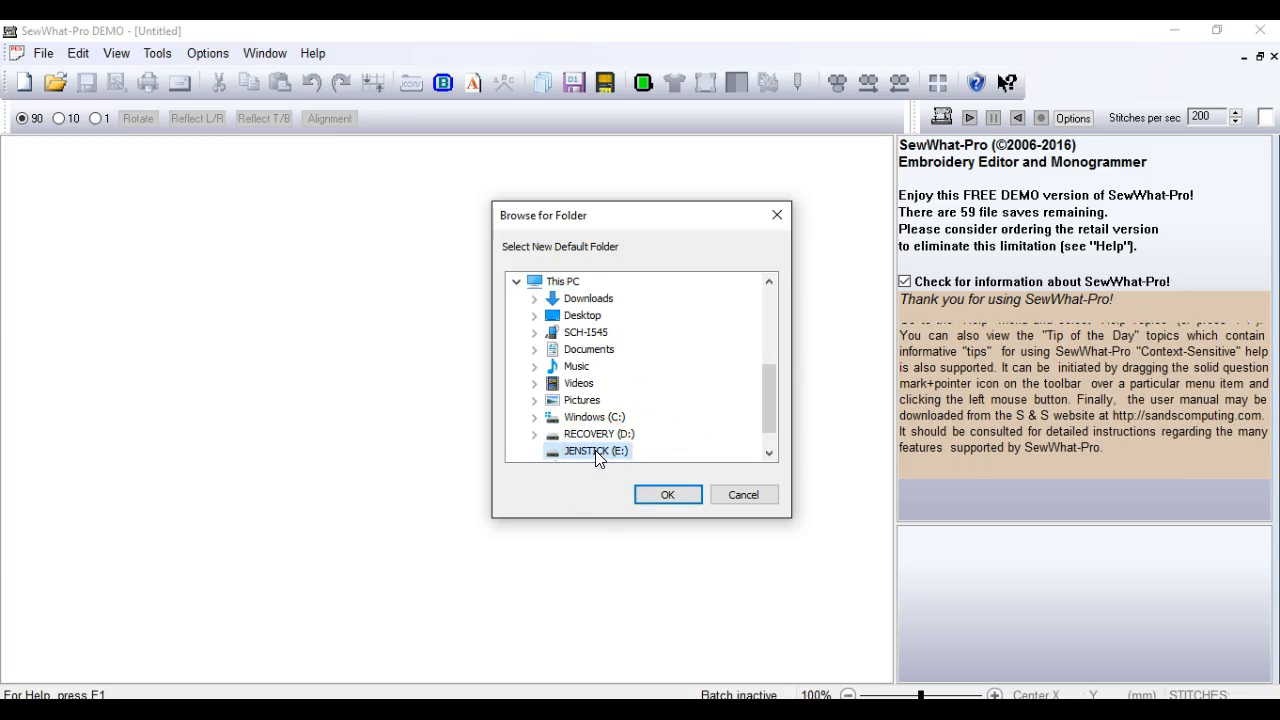
{"action": "left_click", "coordinate": [668, 494]}
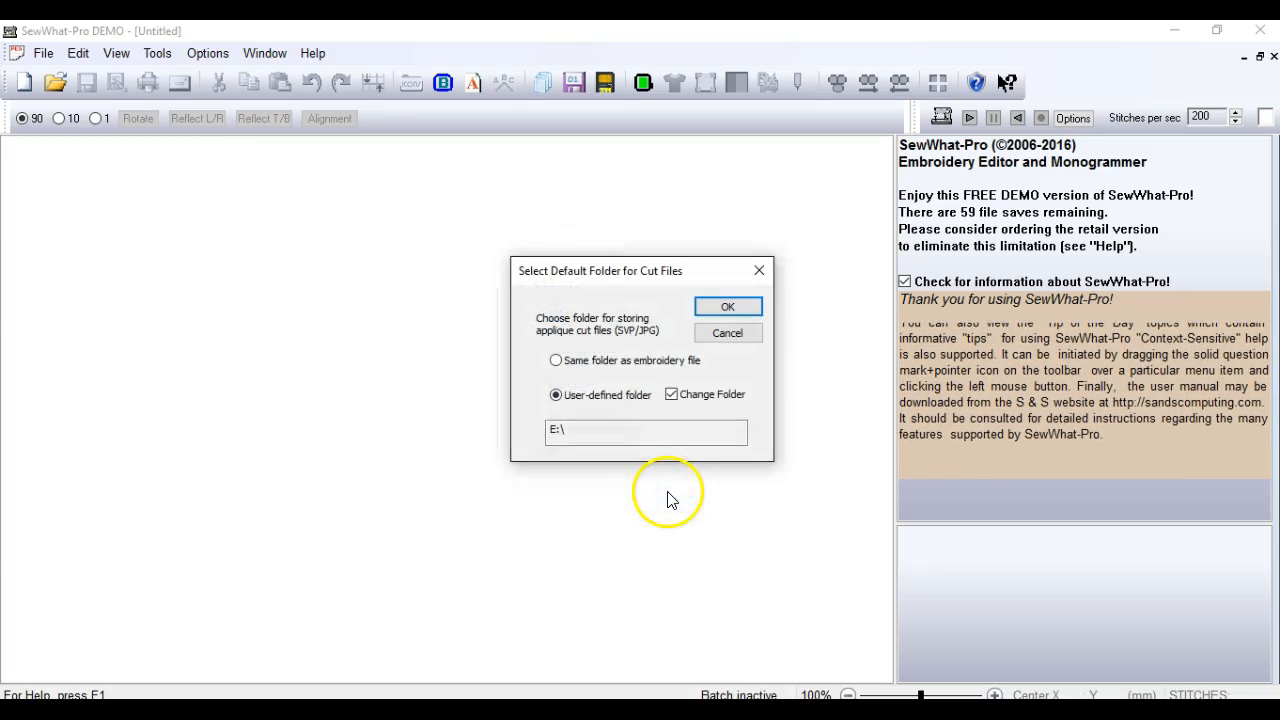
{"action": "left_click", "coordinate": [728, 306]}
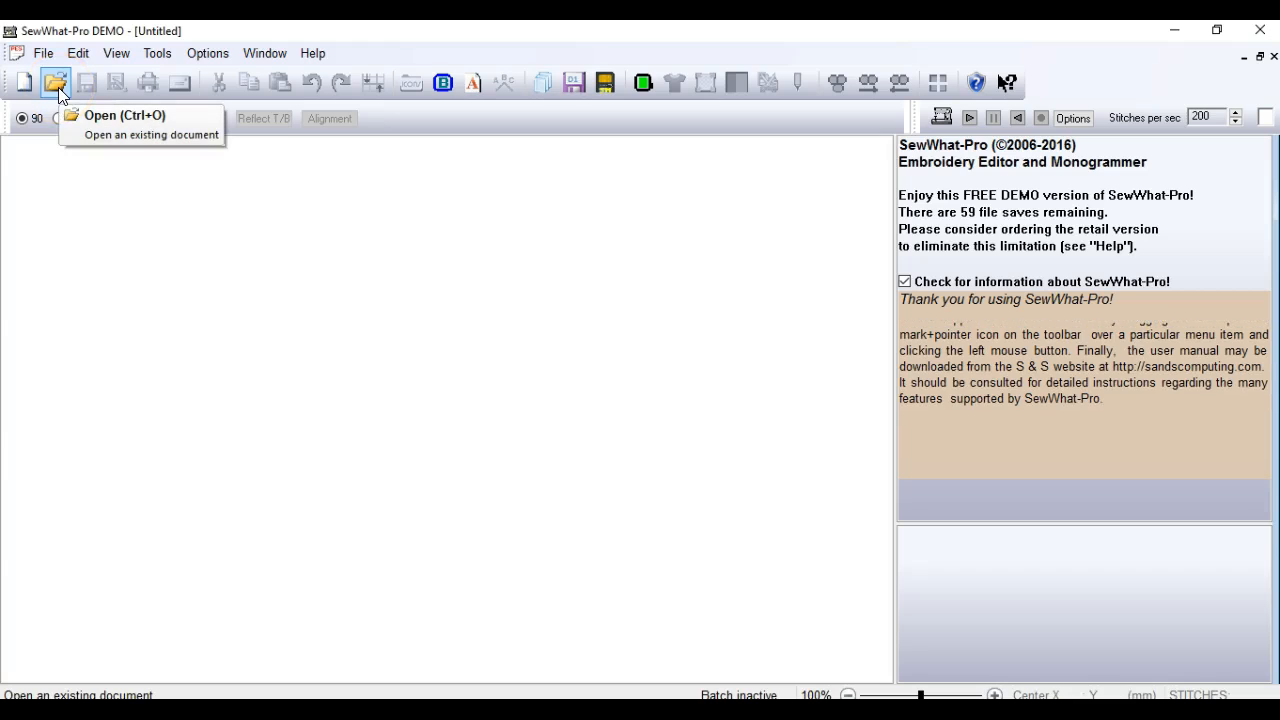
{"action": "left_click", "coordinate": [55, 81]}
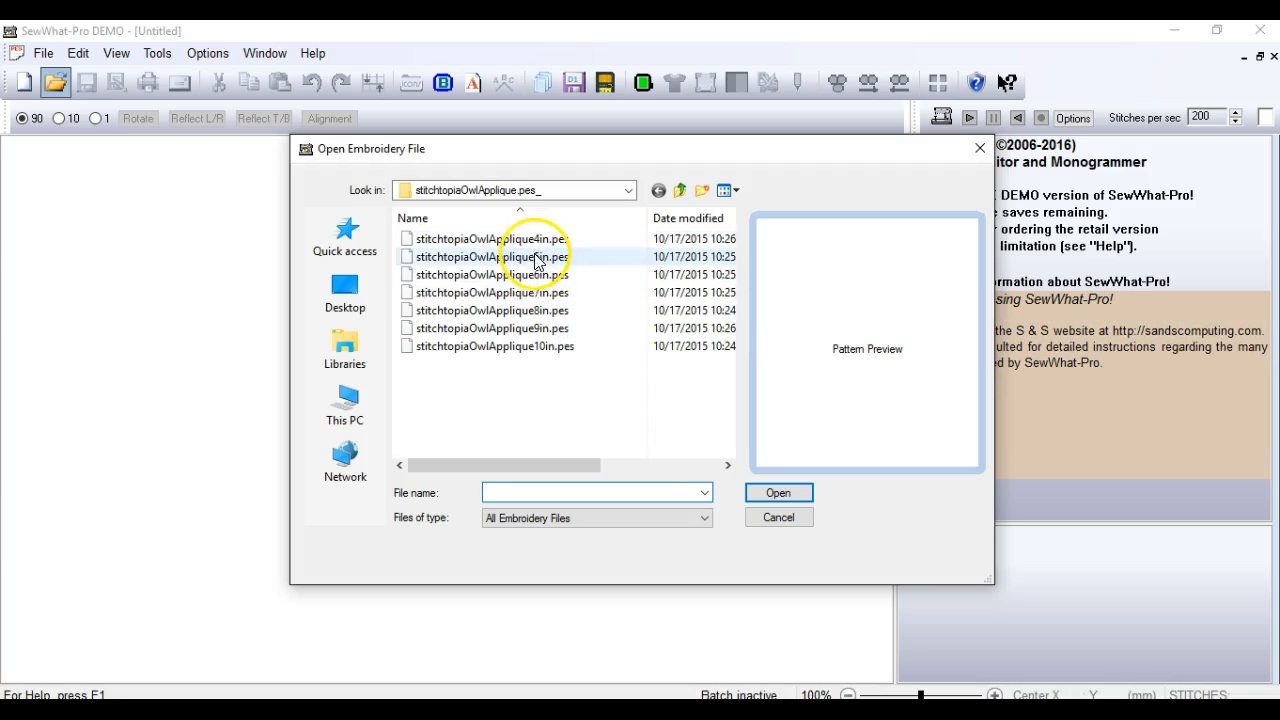
{"action": "double_click", "coordinate": [513, 256]}
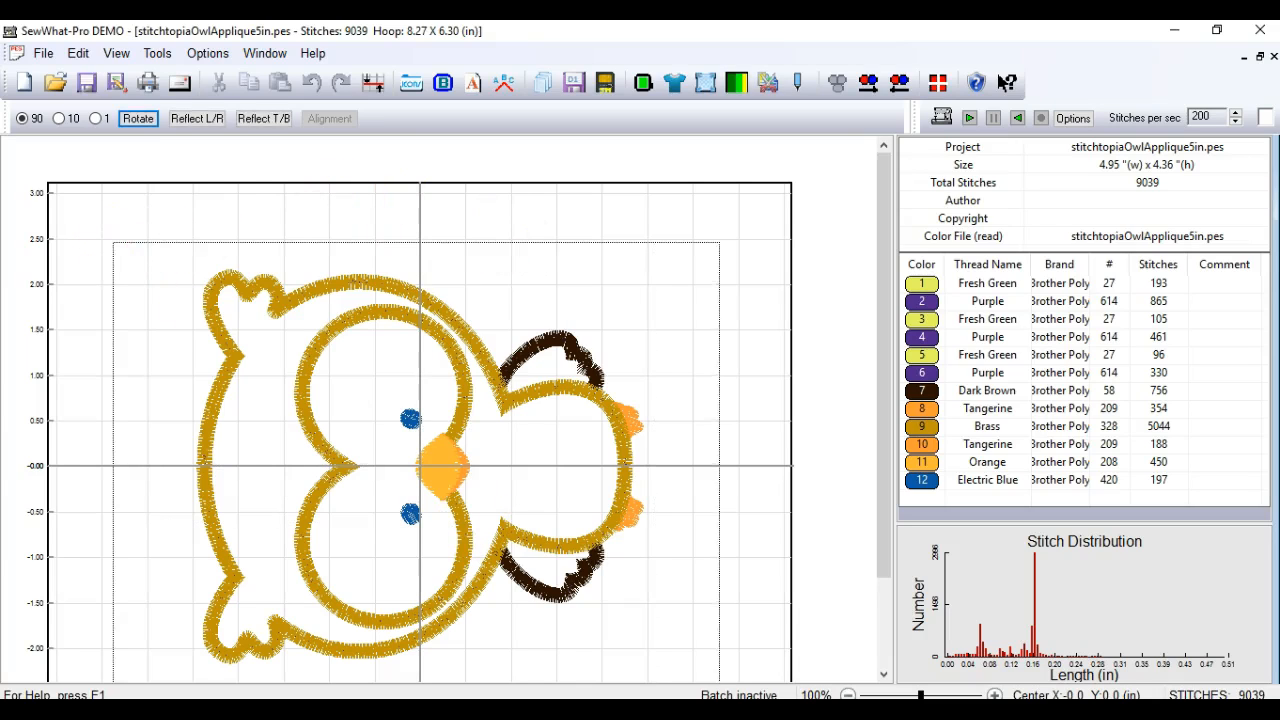
{"action": "left_click", "coordinate": [137, 118]}
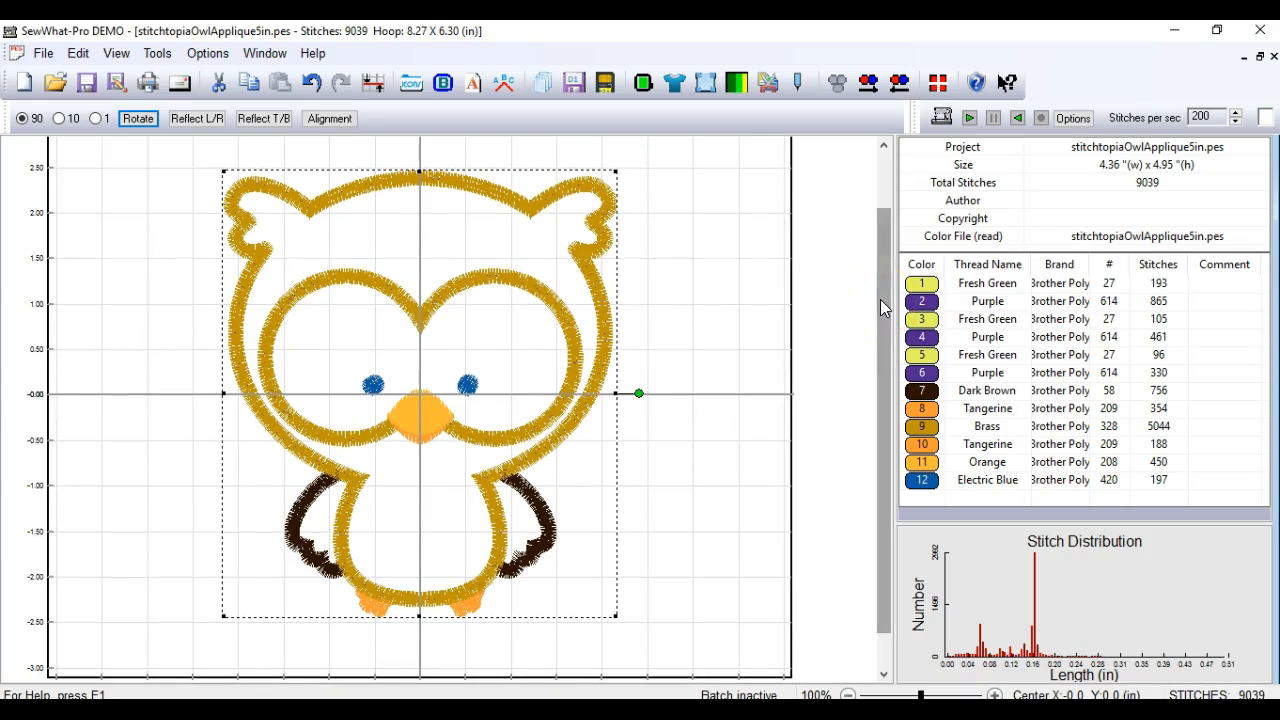
{"action": "left_click", "coordinate": [921, 283]}
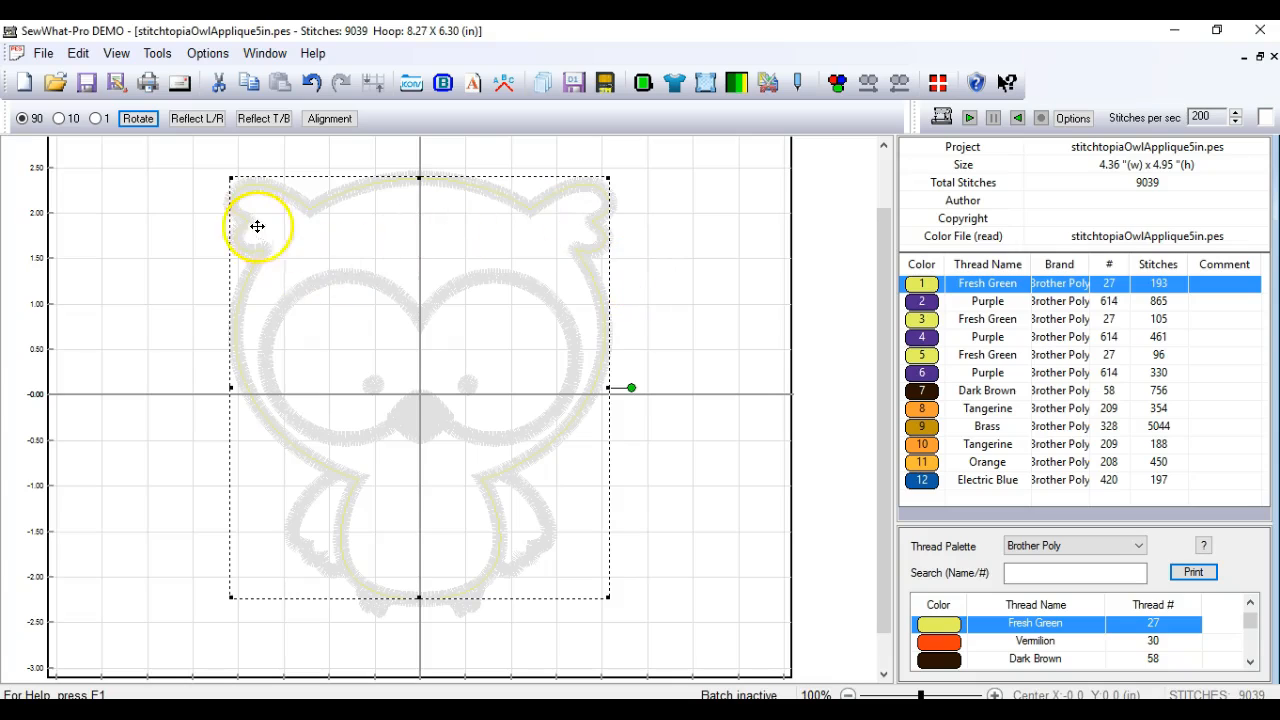
{"action": "mouse_move", "coordinate": [525, 424]}
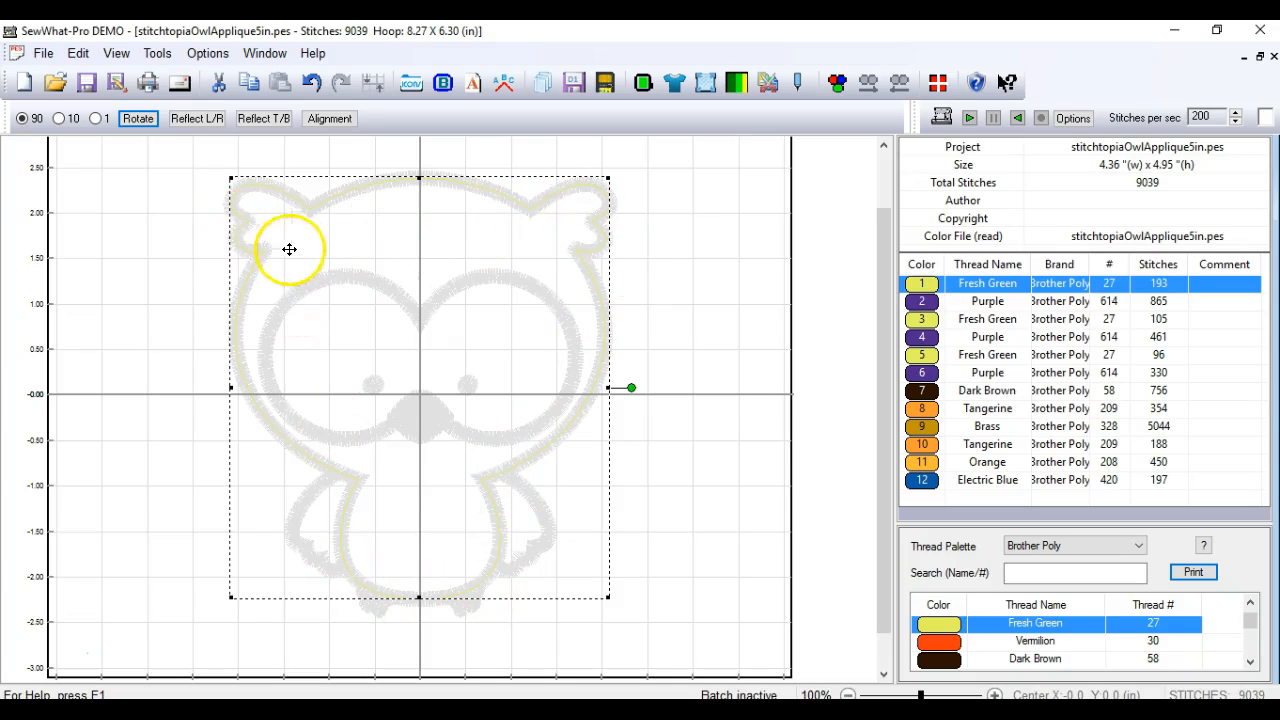
{"action": "mouse_move", "coordinate": [799, 82]}
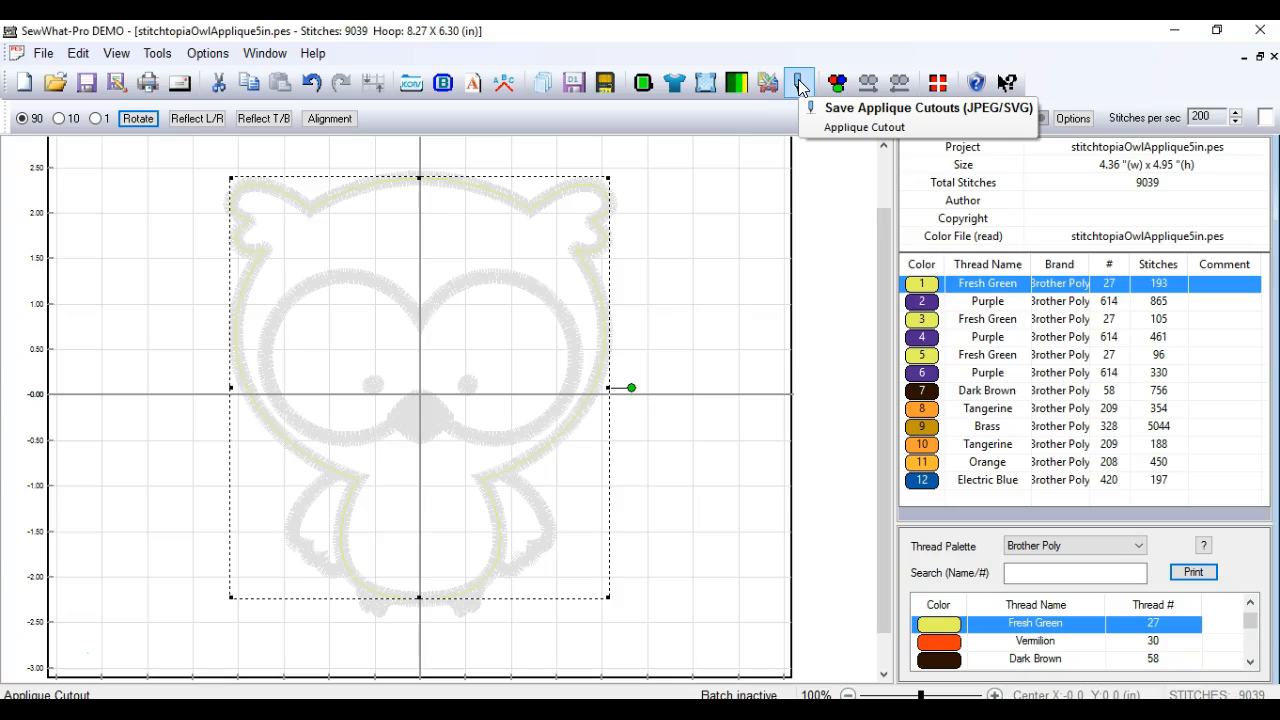
{"action": "mouse_move", "coordinate": [800, 83]}
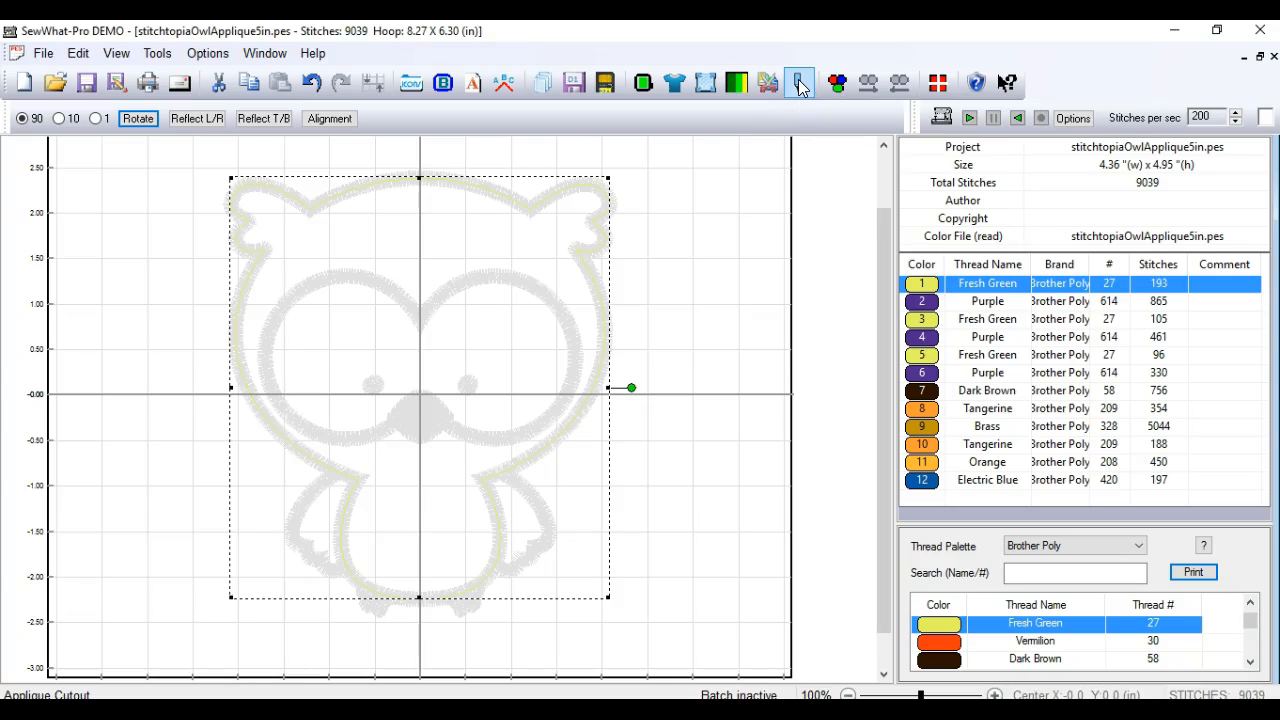
Generate the owl applique cutout, write the SVG to E:\, and dismiss the confirmation.
{"action": "left_click", "coordinate": [799, 83]}
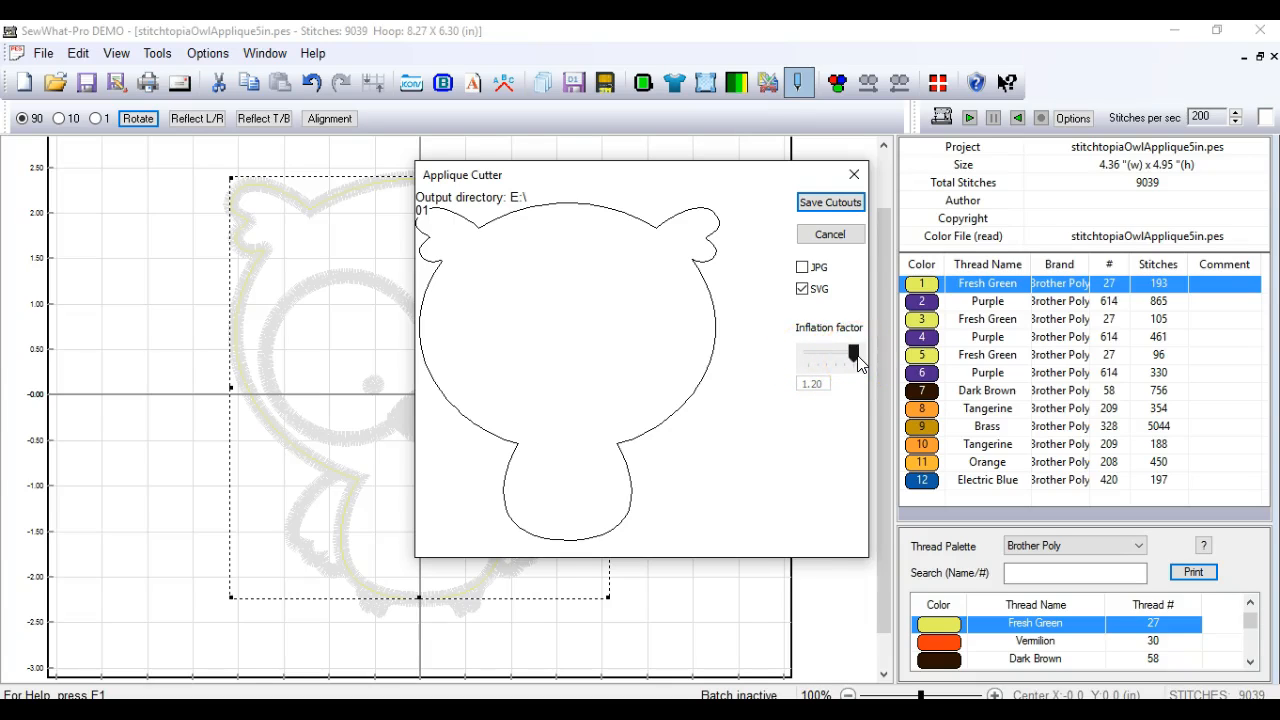
{"action": "left_click", "coordinate": [830, 202]}
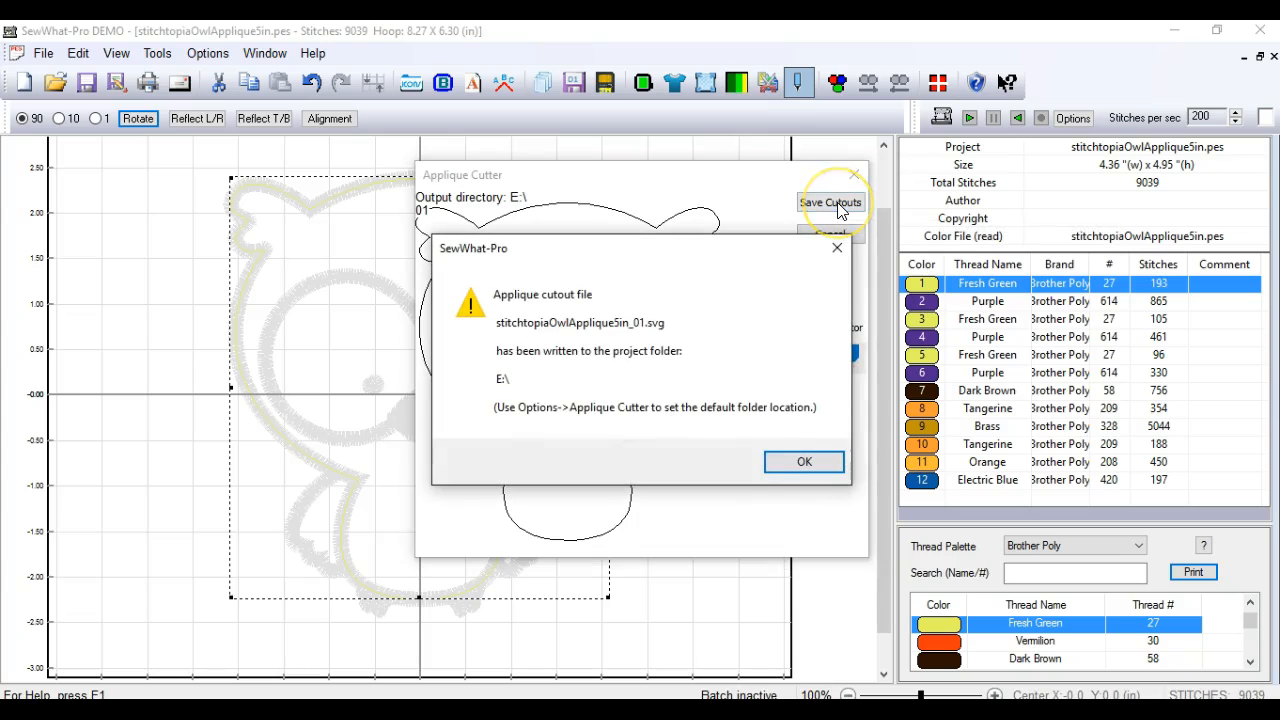
{"action": "mouse_move", "coordinate": [533, 322]}
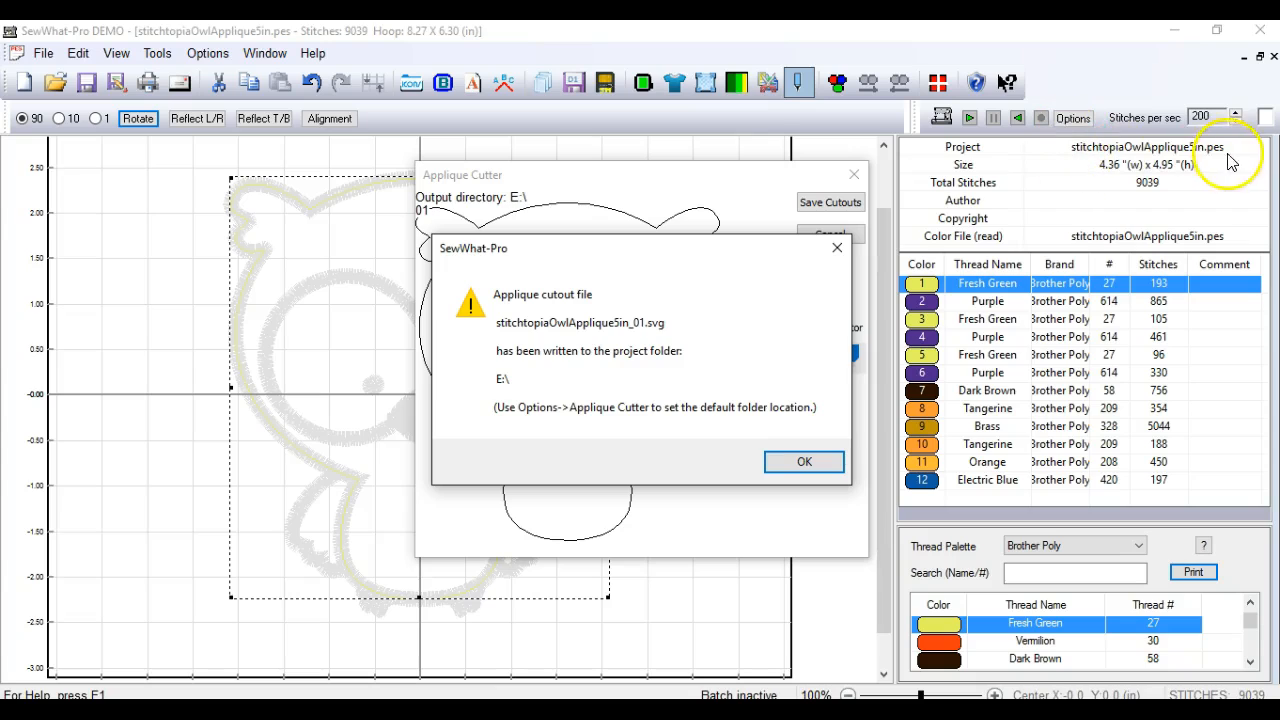
{"action": "mouse_move", "coordinate": [1080, 172]}
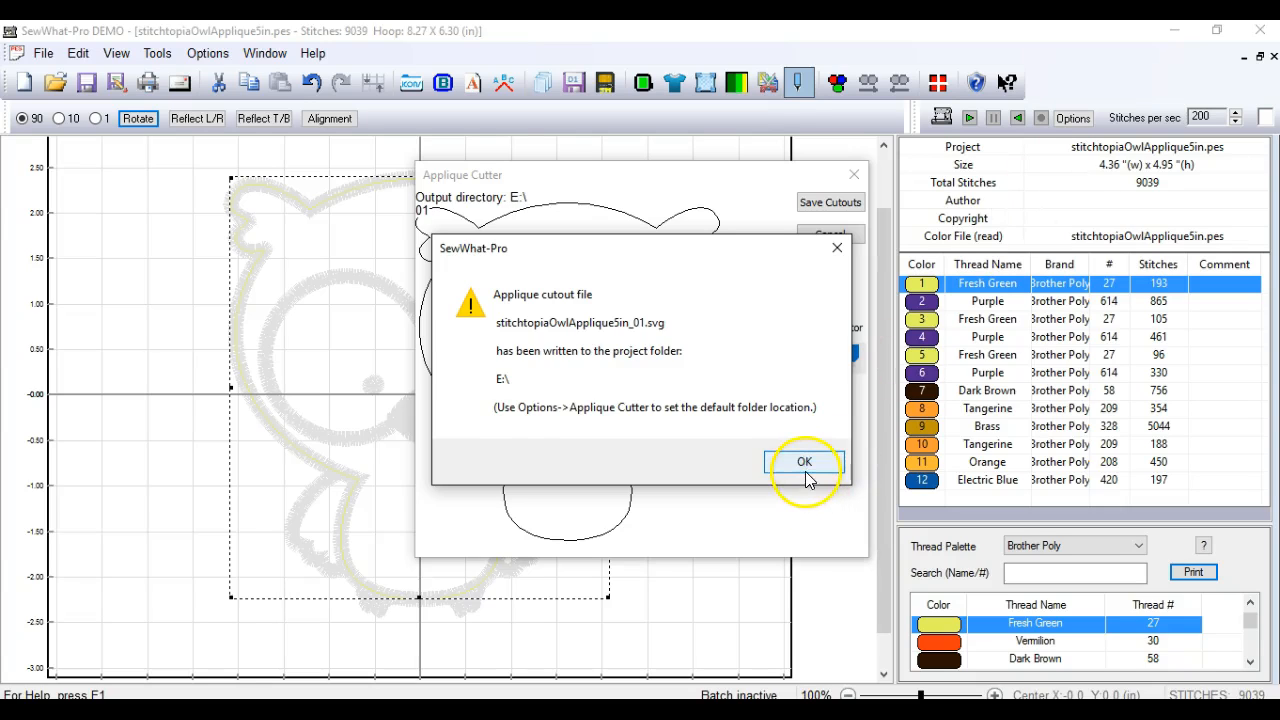
{"action": "left_click", "coordinate": [804, 461]}
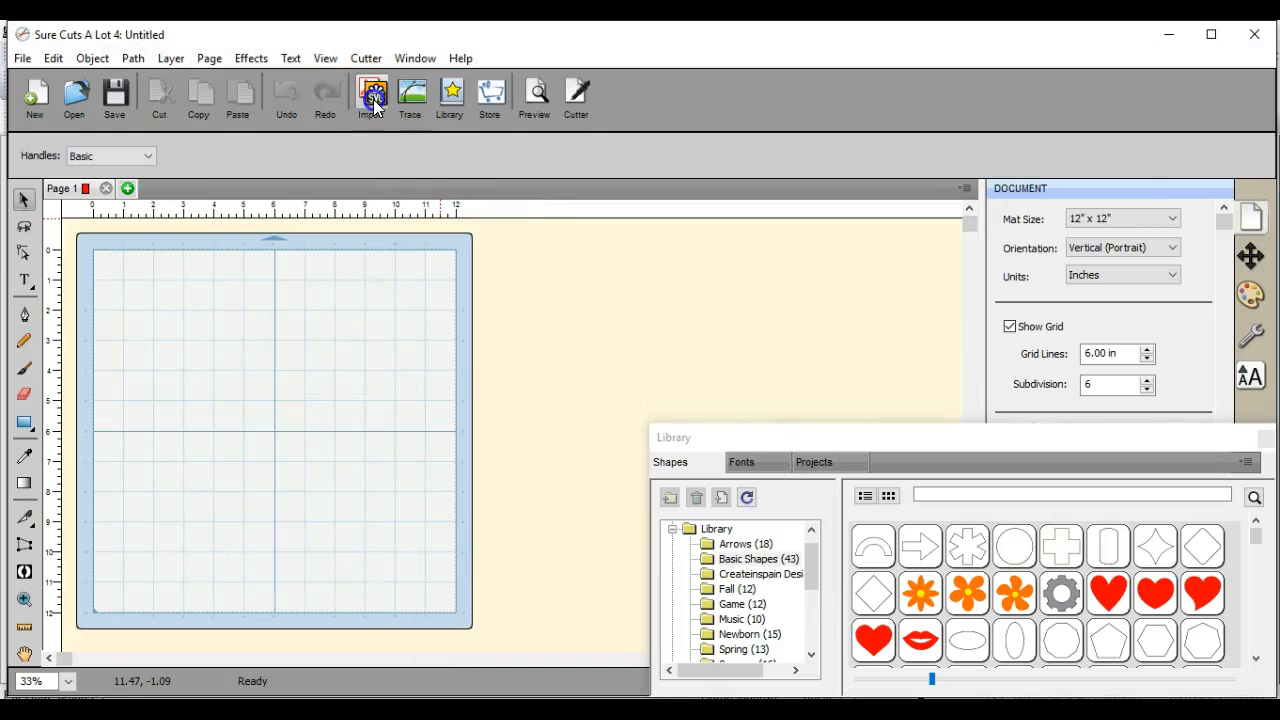
Import the owl cutout SVG, inspect it at 150% zoom with the Library panel collapsed.
{"action": "left_click", "coordinate": [372, 95]}
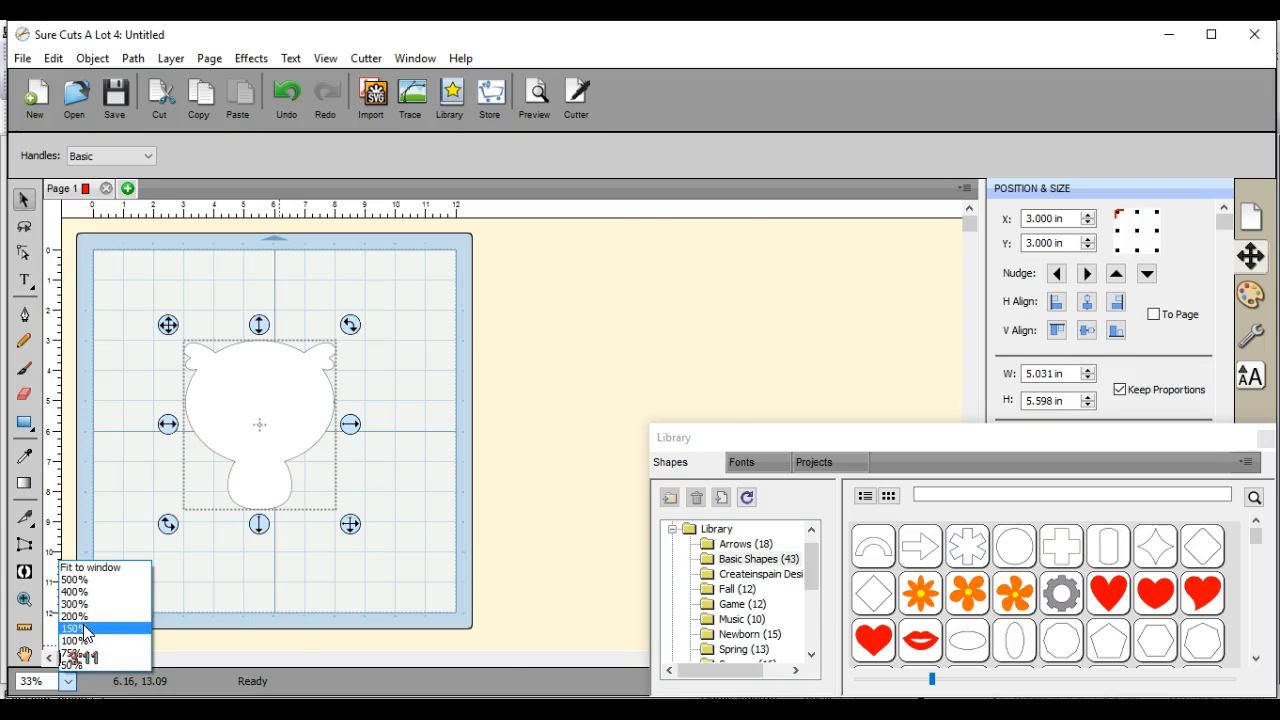
{"action": "left_click", "coordinate": [78, 627]}
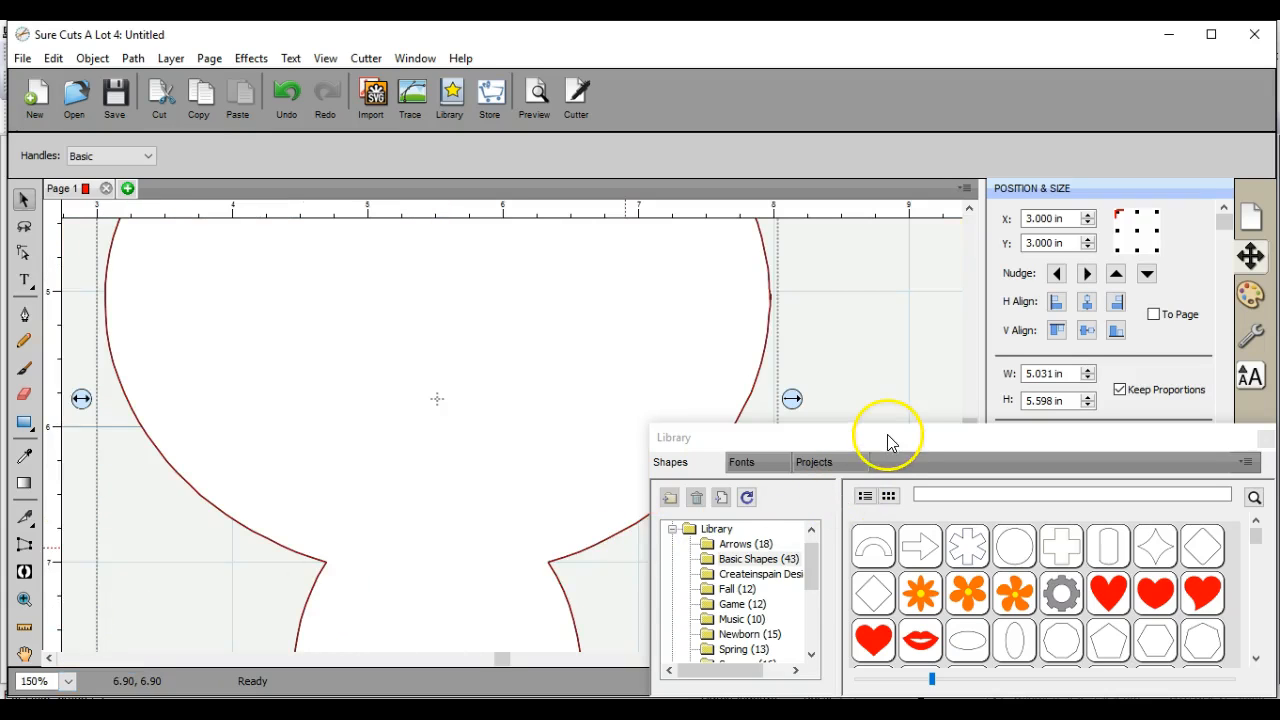
{"action": "left_click", "coordinate": [673, 437]}
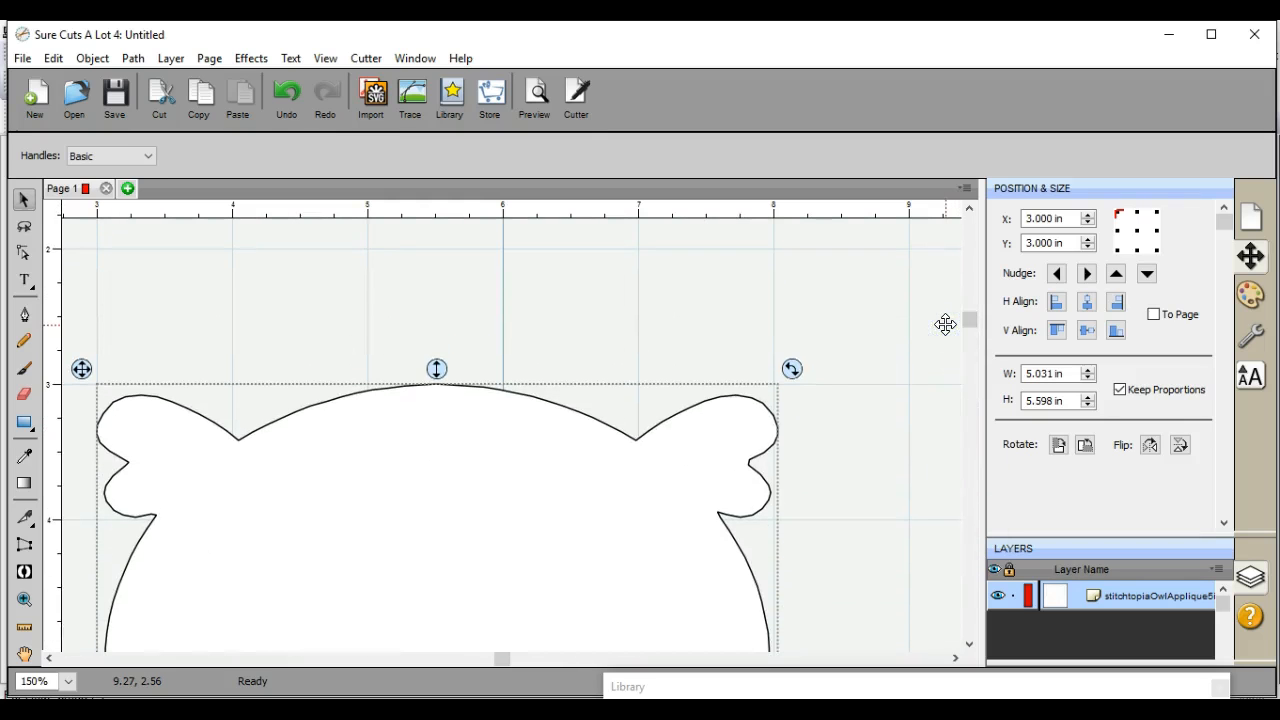
{"action": "left_click", "coordinate": [419, 497]}
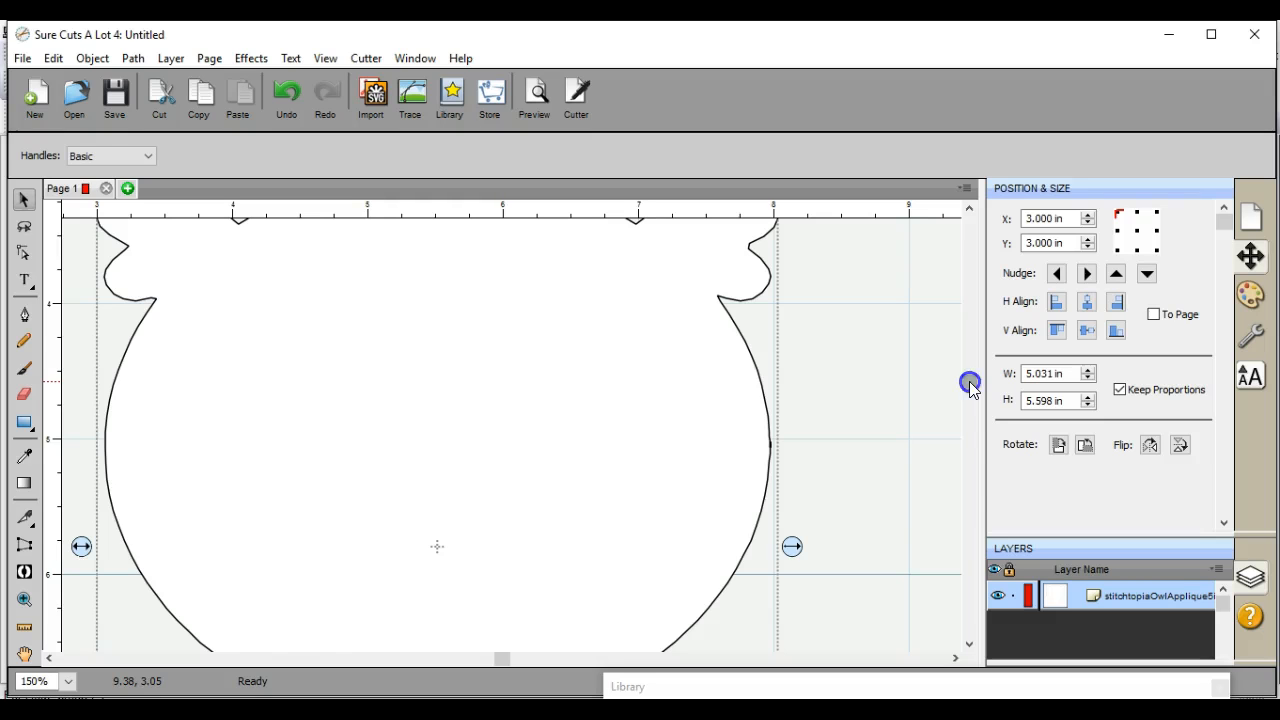
{"action": "scroll", "scroll_direction": "down", "scroll_amount": 3}
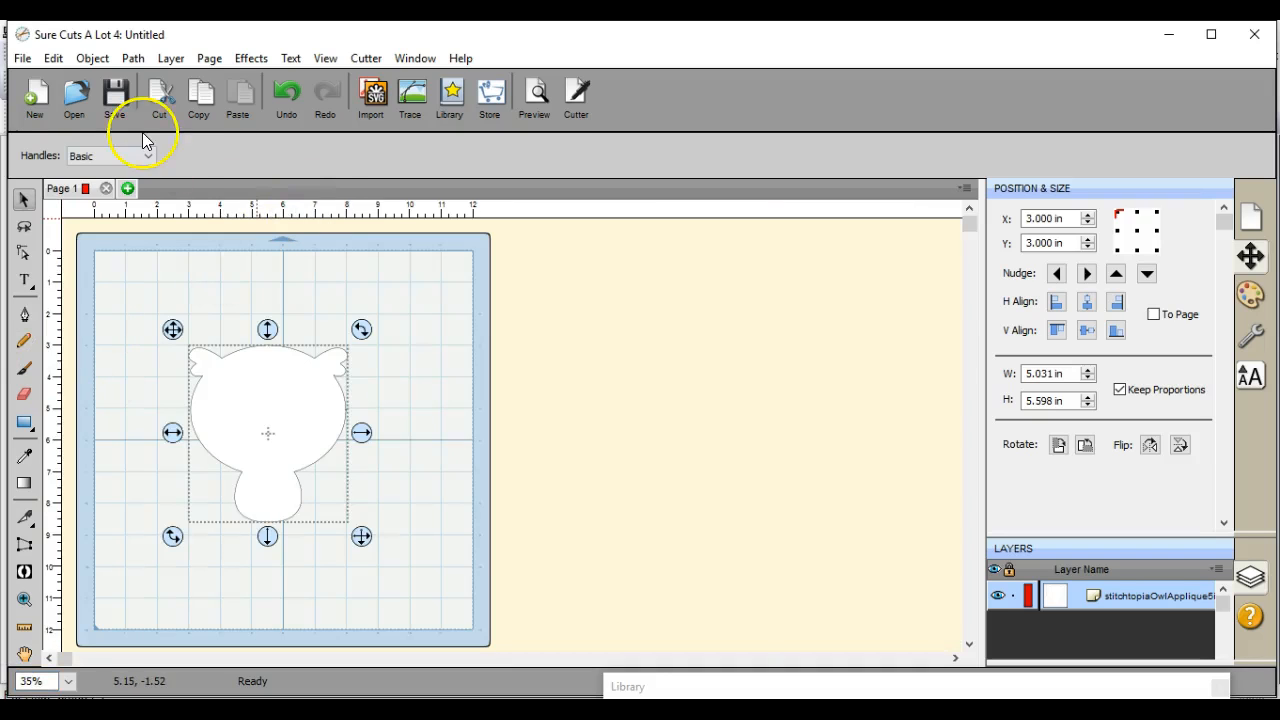
Begin saving the owl as an FCM file, then close Sure Cuts A Lot 4 without saving.
{"action": "left_click", "coordinate": [17, 58]}
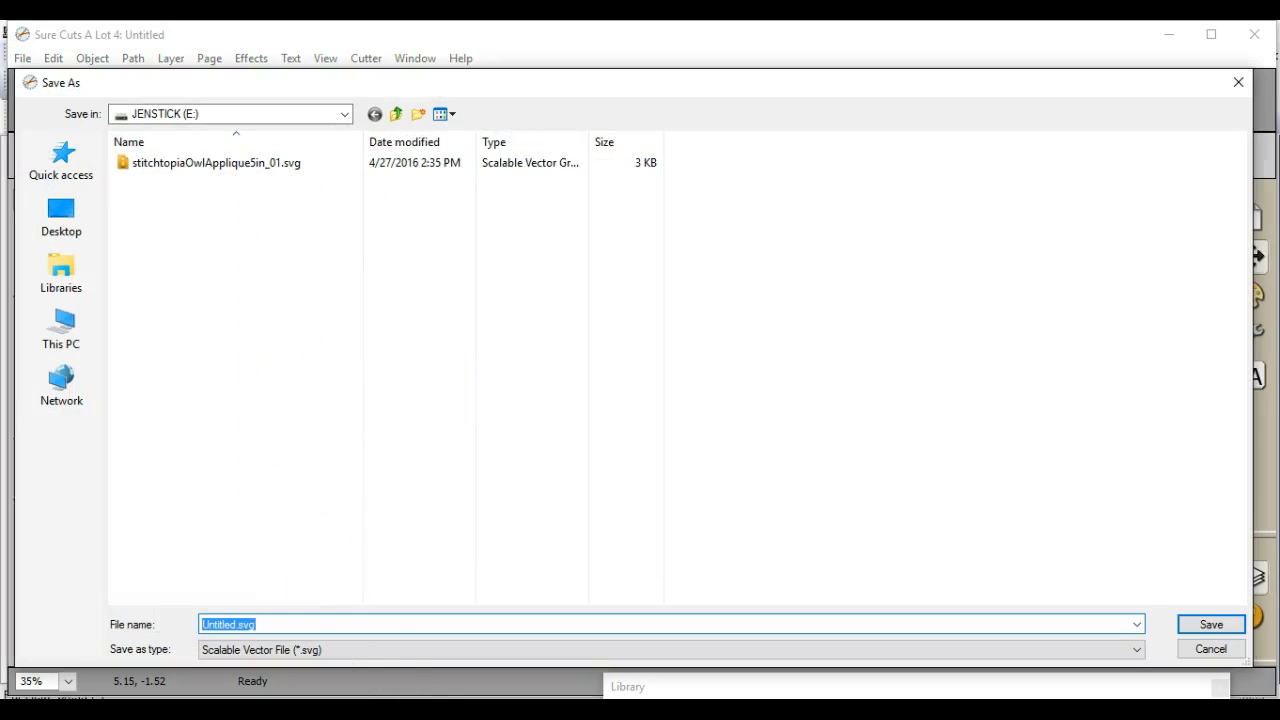
{"action": "left_click", "coordinate": [1134, 648]}
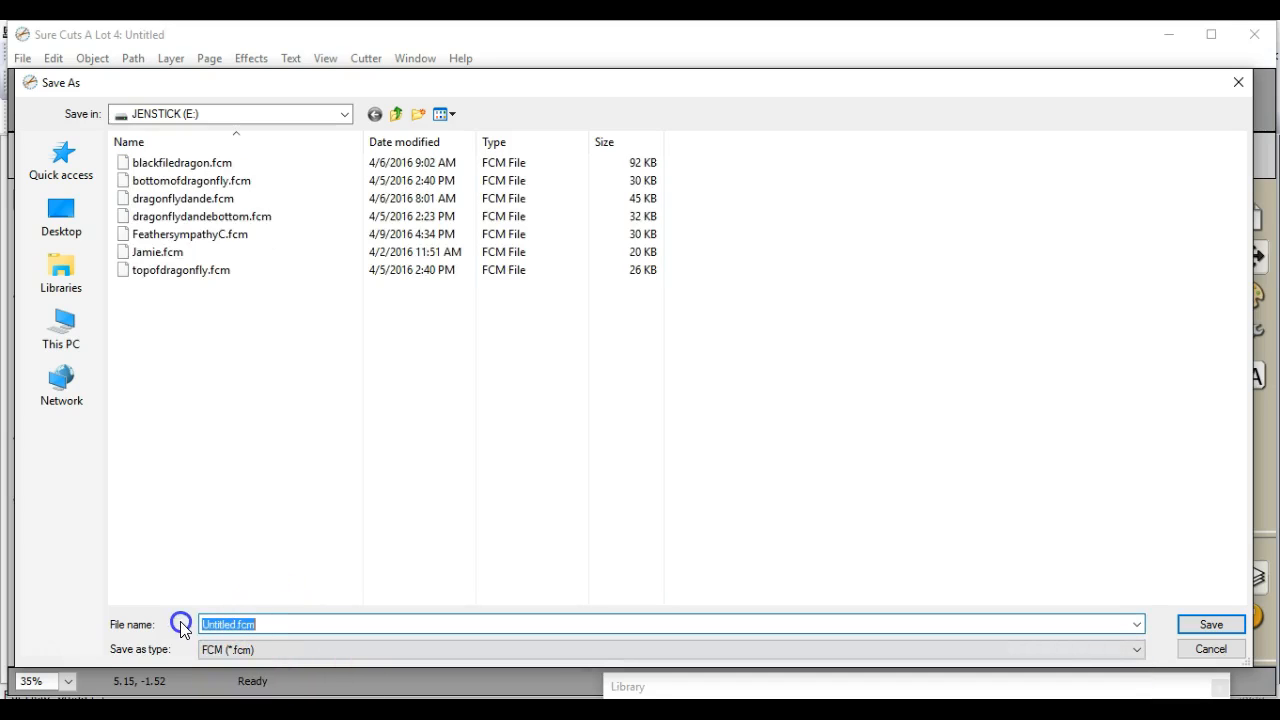
{"action": "type", "text": "o"}
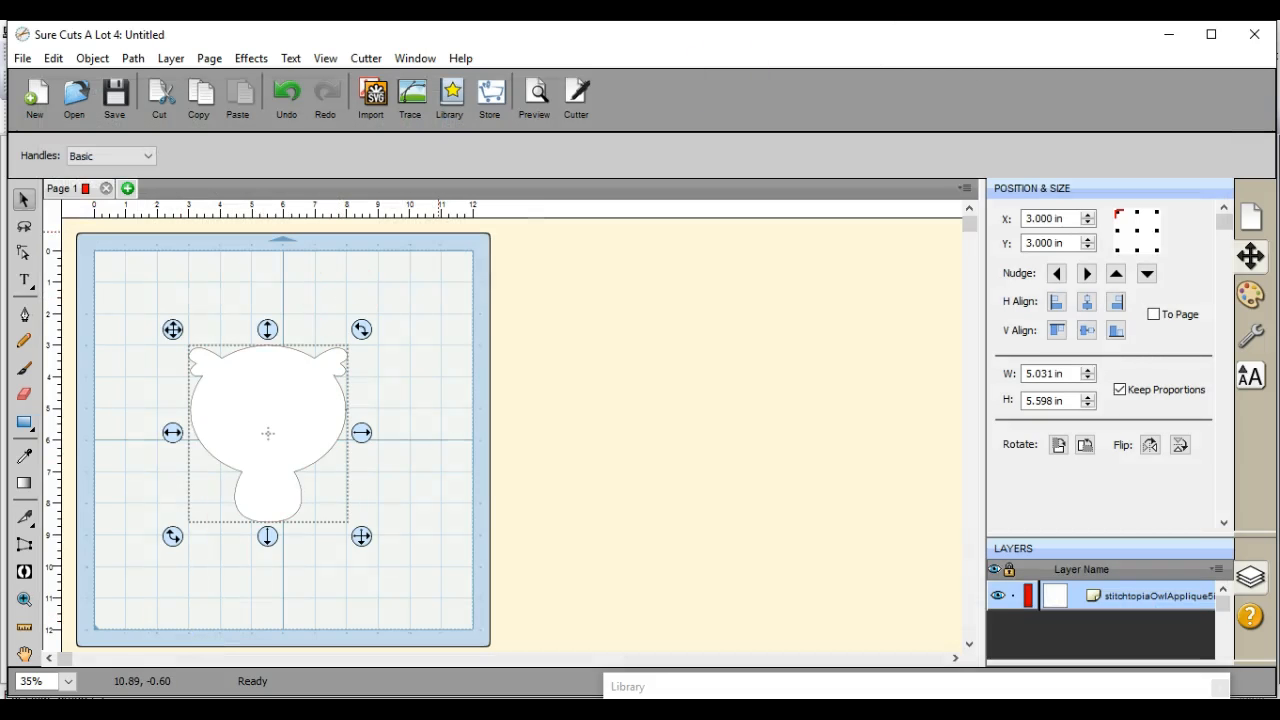
{"action": "left_click", "coordinate": [1254, 33]}
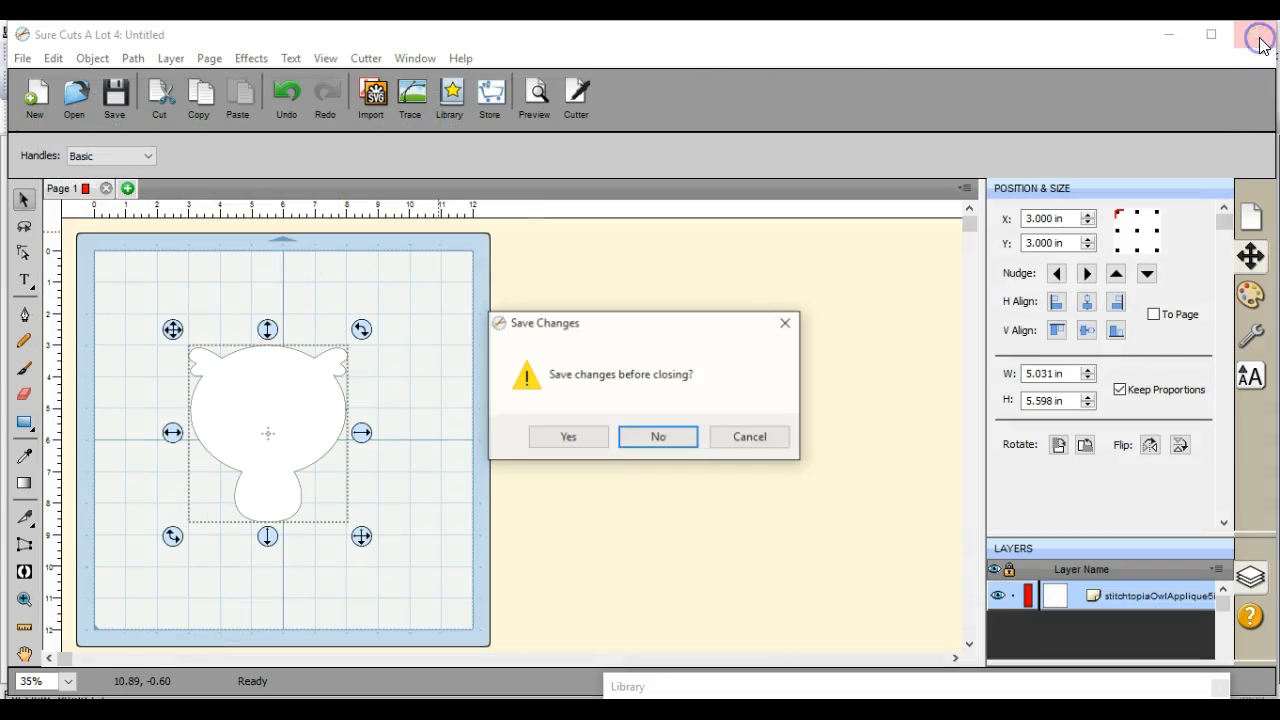
{"action": "left_click", "coordinate": [657, 436]}
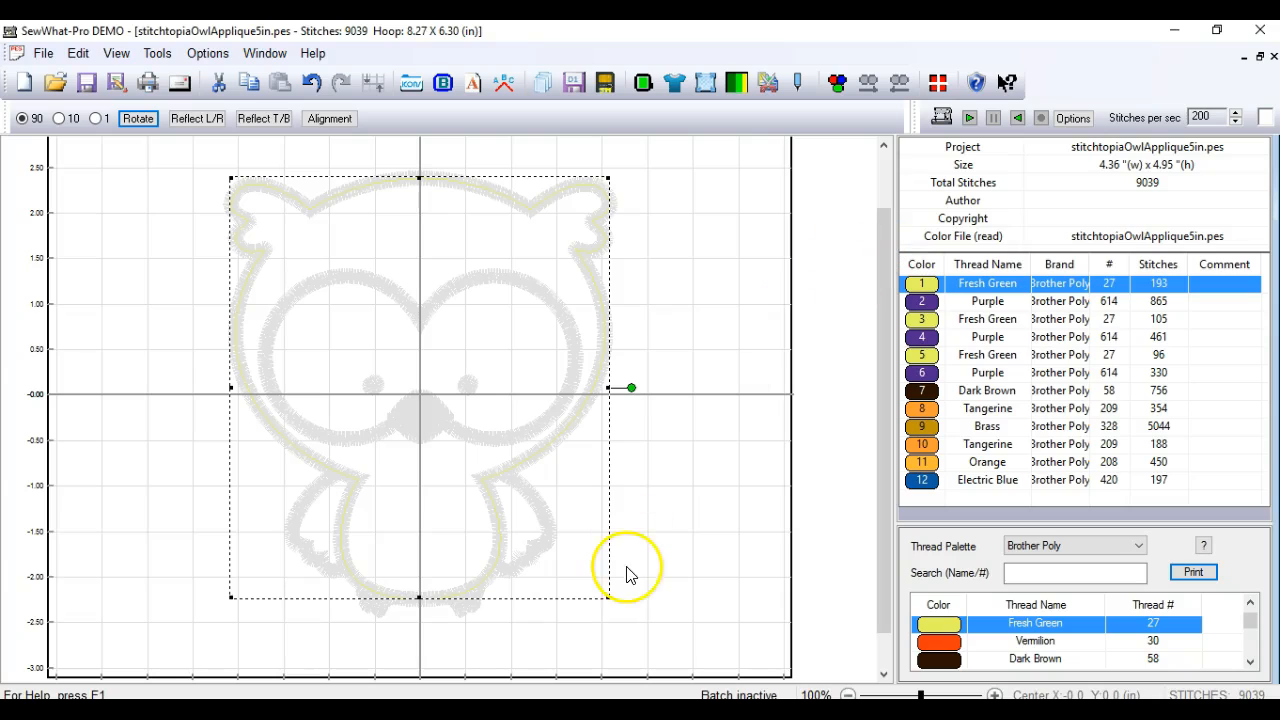
{"action": "mouse_move", "coordinate": [38, 655]}
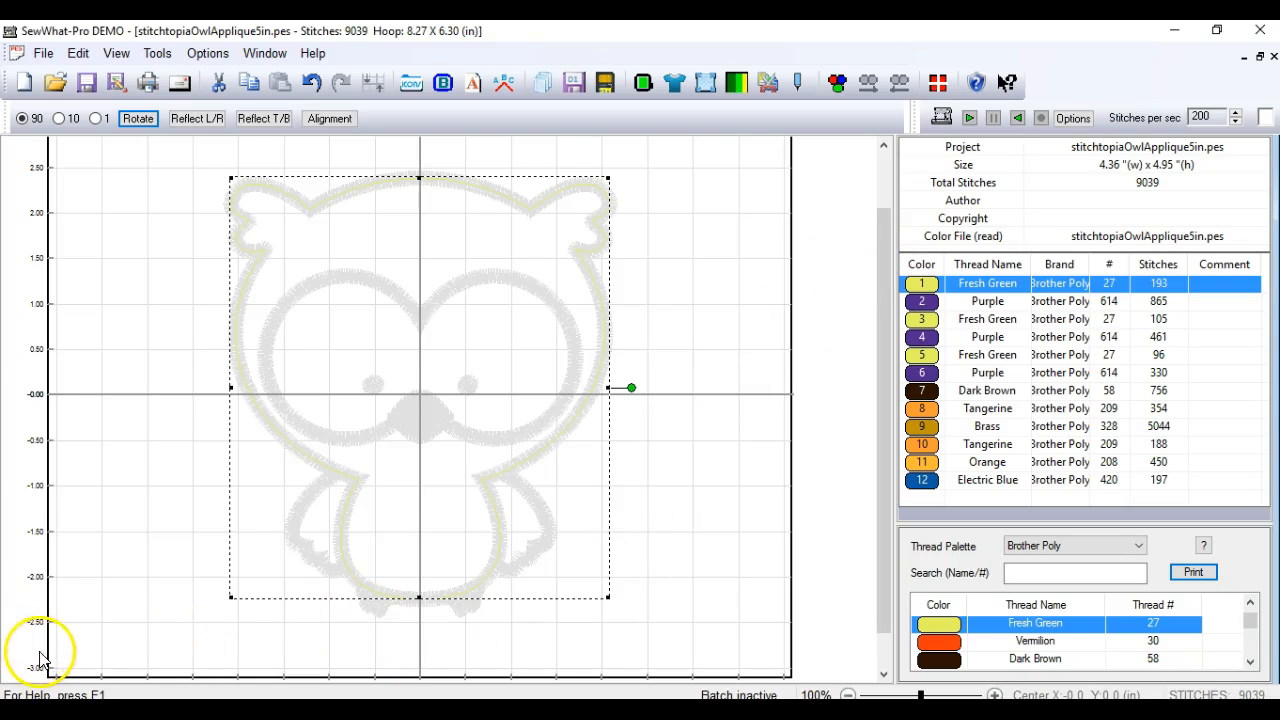